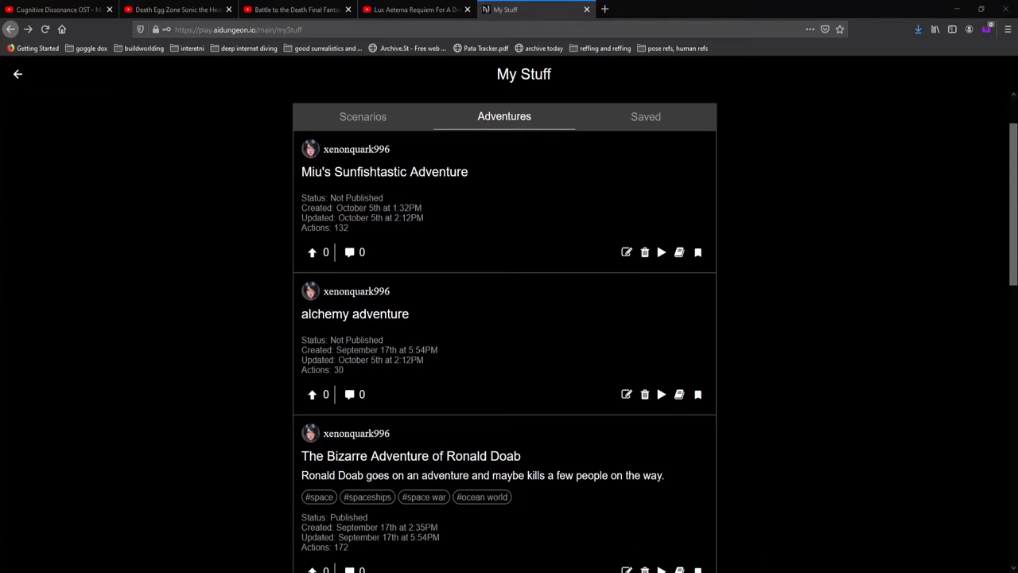
pyautogui.moveTo(557, 255)
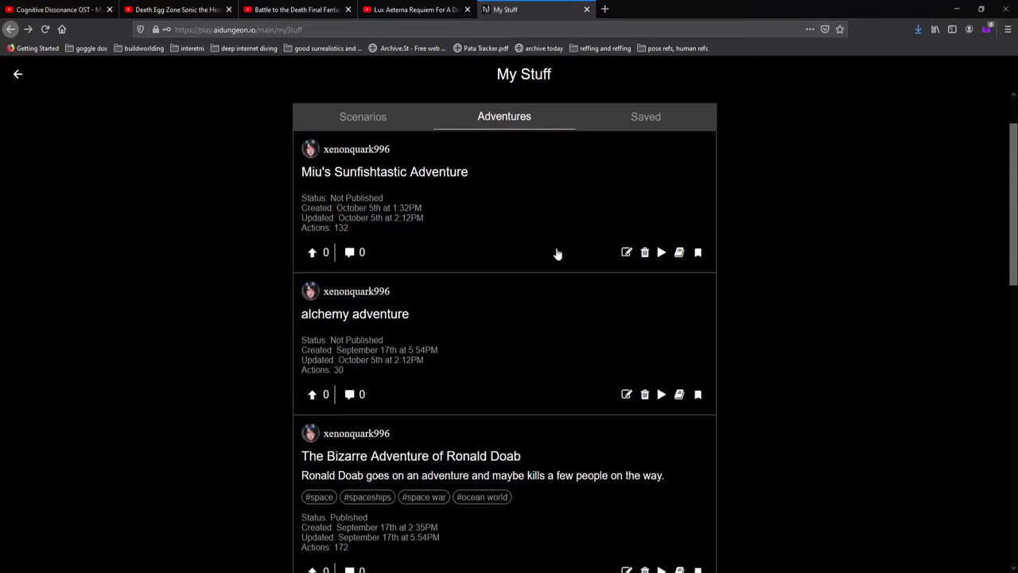
# Scroll the My Stuff adventures list to locate Miu's Sunfishtastic Adventure
pyautogui.scroll(-3)
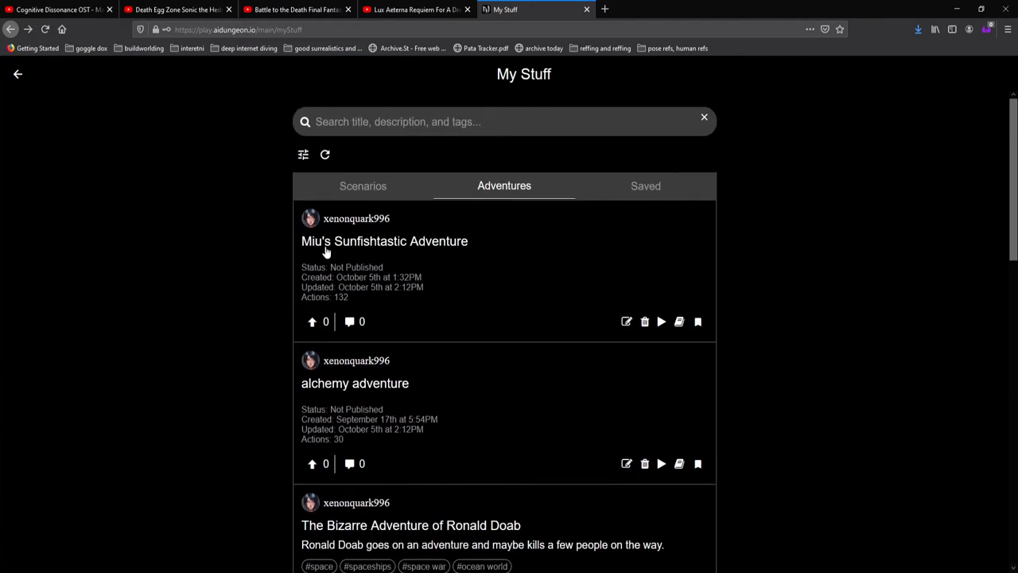
pyautogui.moveTo(397, 241)
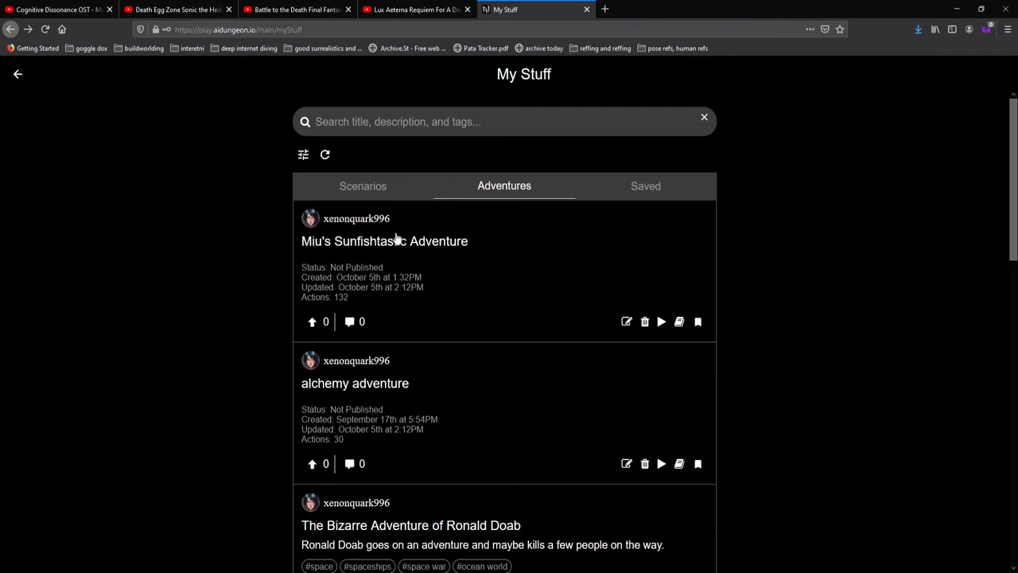
pyautogui.moveTo(422, 241)
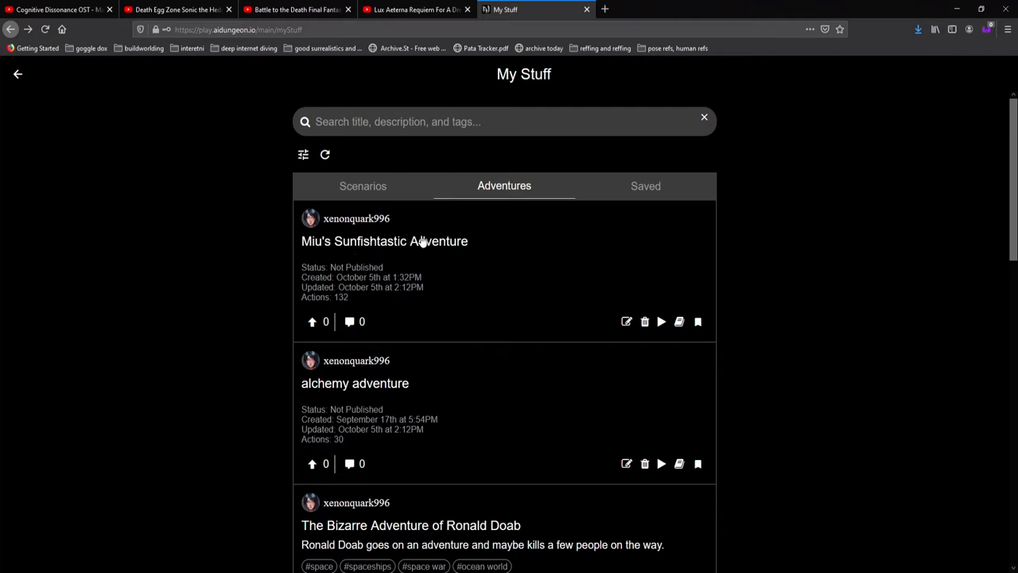
pyautogui.moveTo(537, 231)
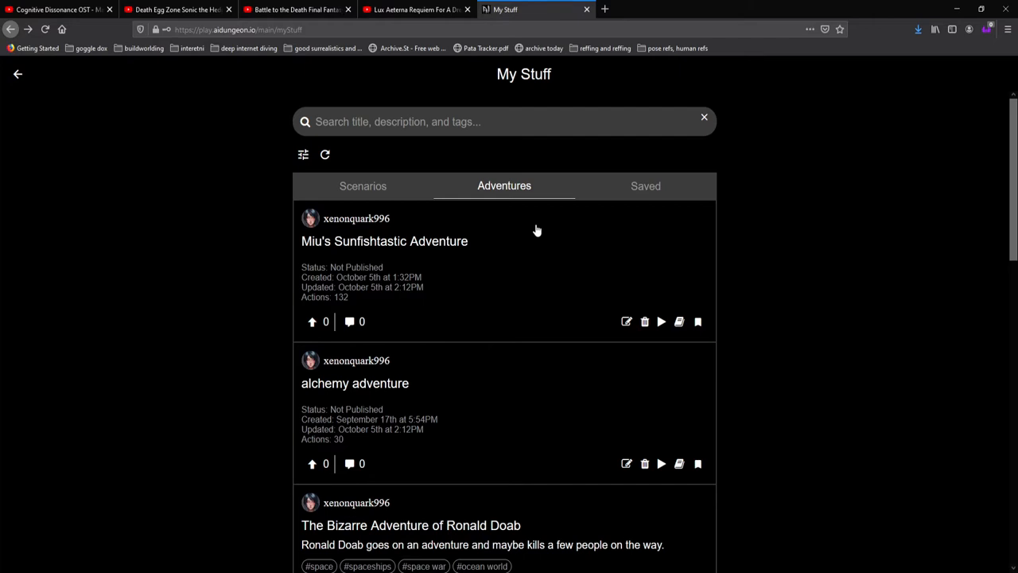
pyautogui.moveTo(541, 231)
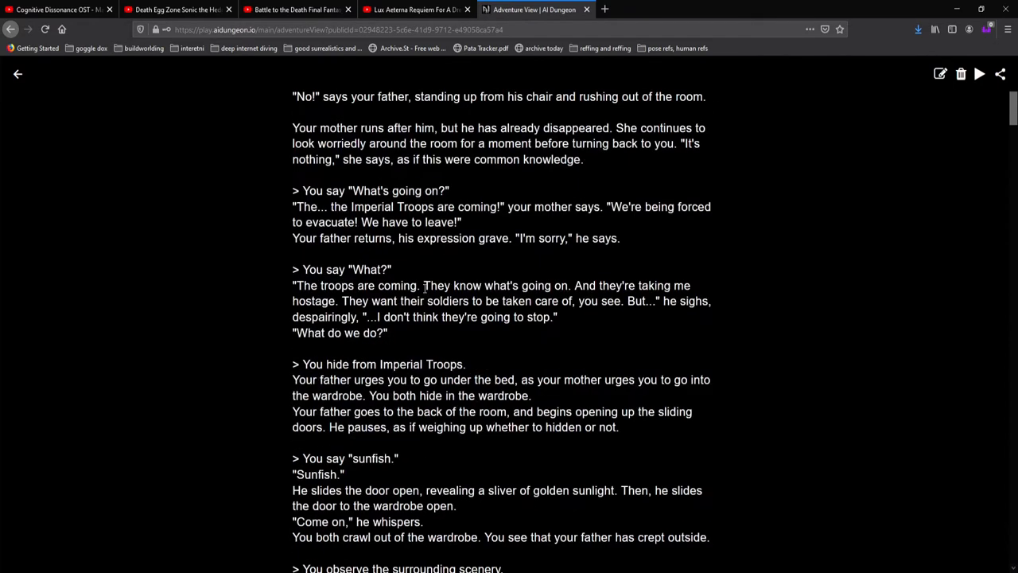
# Read down the sunfish adventure and highlight the whole Imperial Troops speech
pyautogui.scroll(-3)
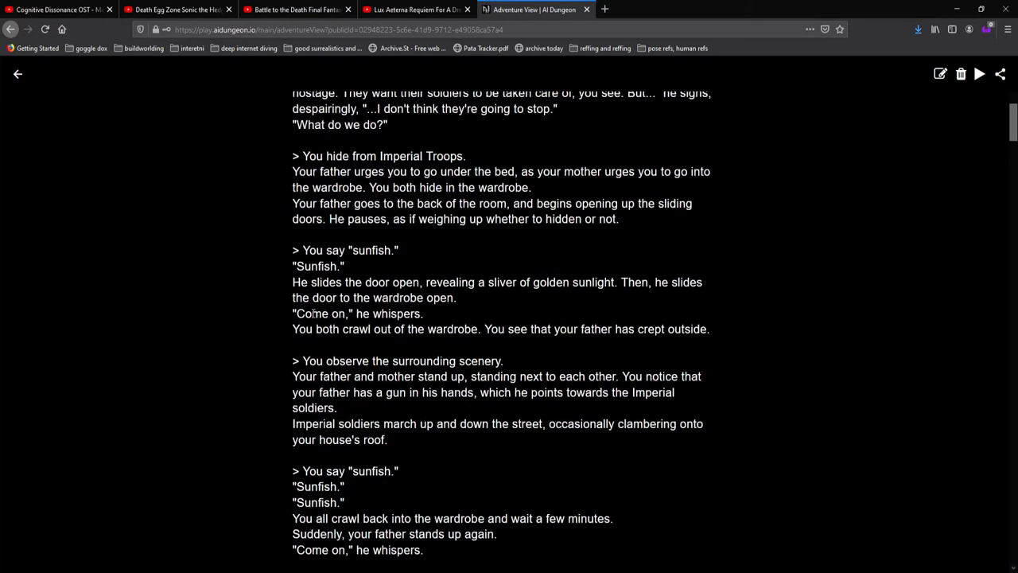
pyautogui.scroll(-3)
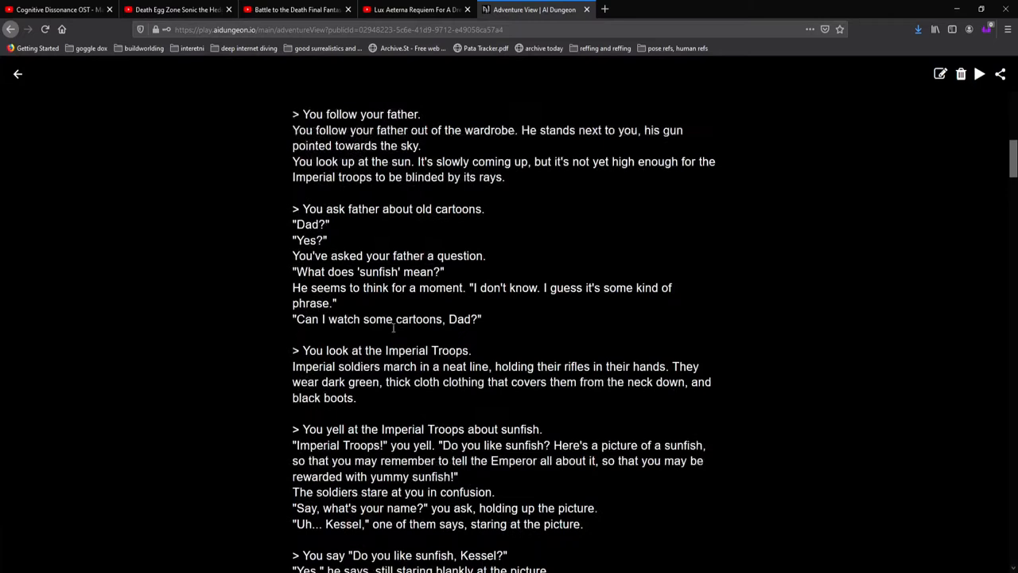
pyautogui.scroll(-3)
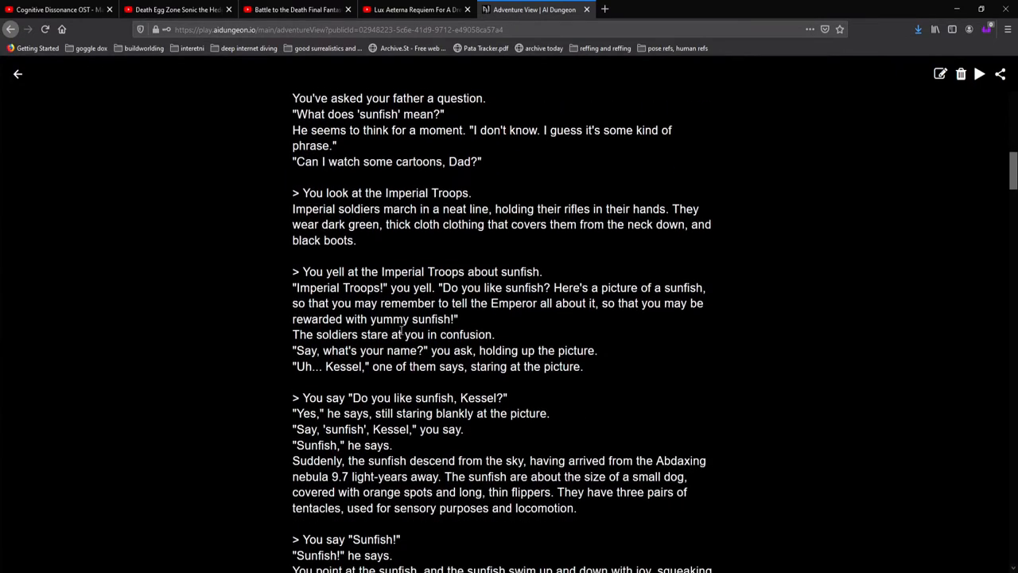
pyautogui.moveTo(299, 287); pyautogui.dragTo(460, 288)
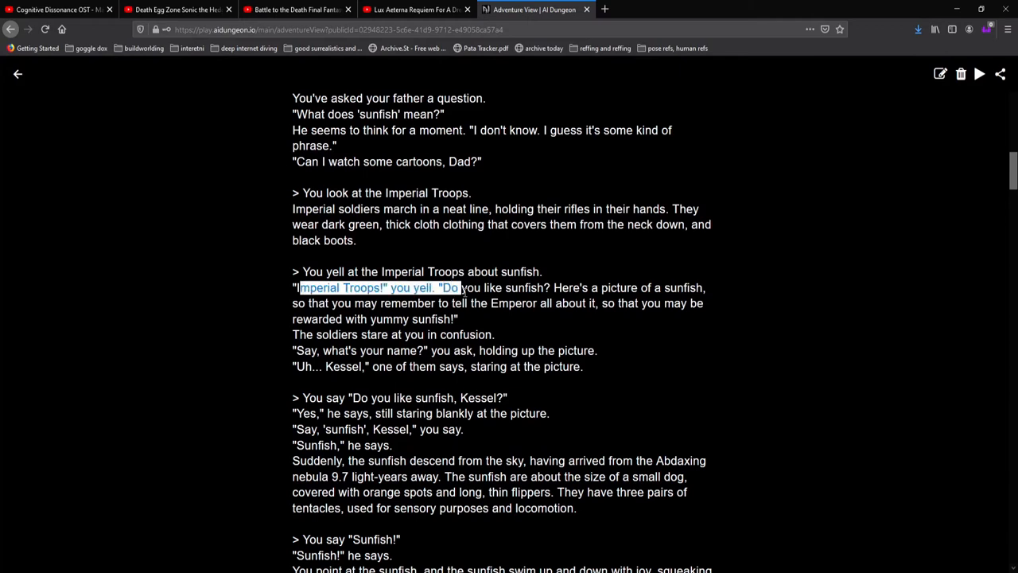
pyautogui.moveTo(440, 287); pyautogui.dragTo(430, 319)
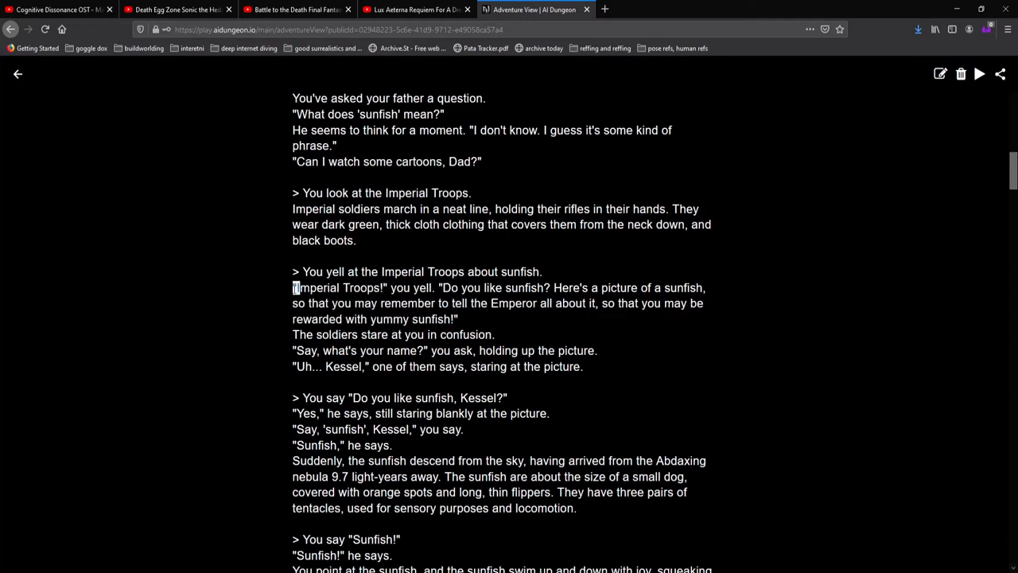
pyautogui.moveTo(293, 288); pyautogui.dragTo(453, 319)
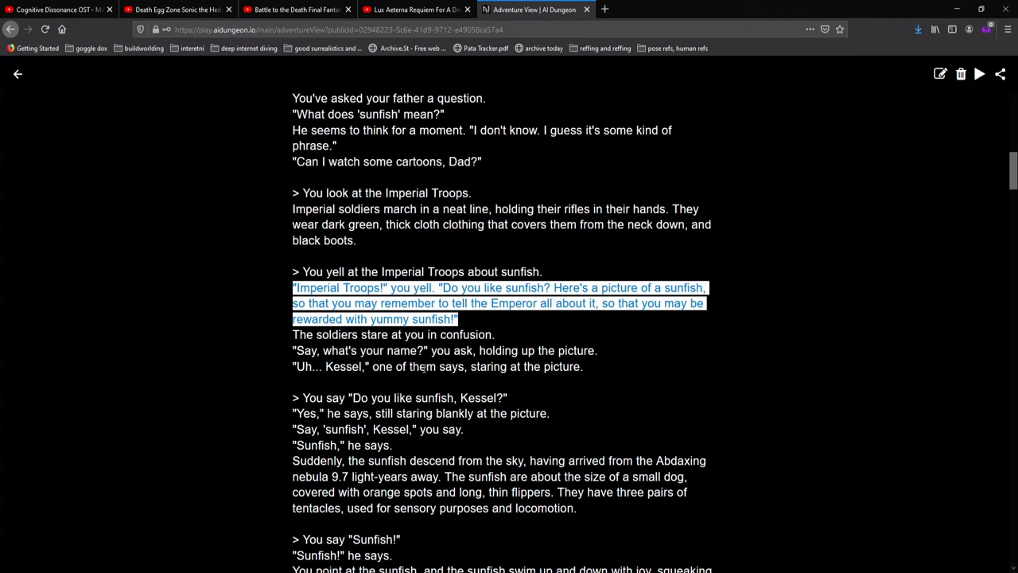
# Continue reading through the rest of the adventure text
pyautogui.scroll(-3)
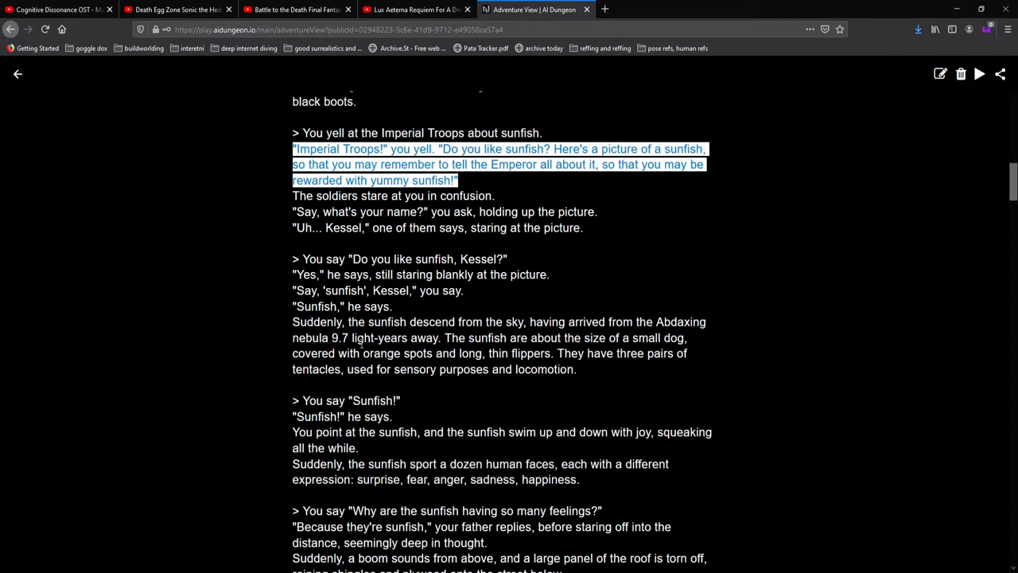
pyautogui.scroll(-3)
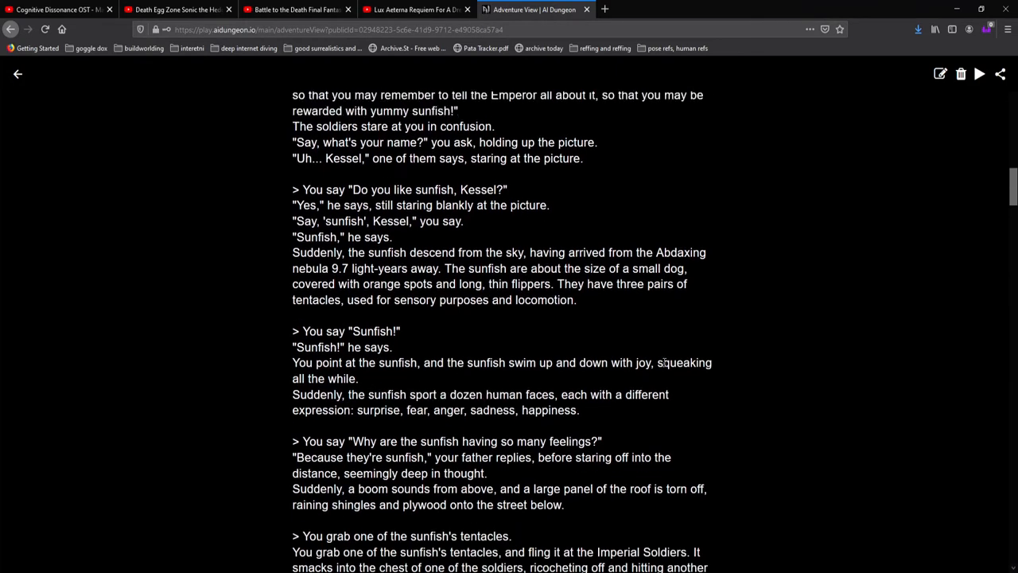
pyautogui.scroll(-3)
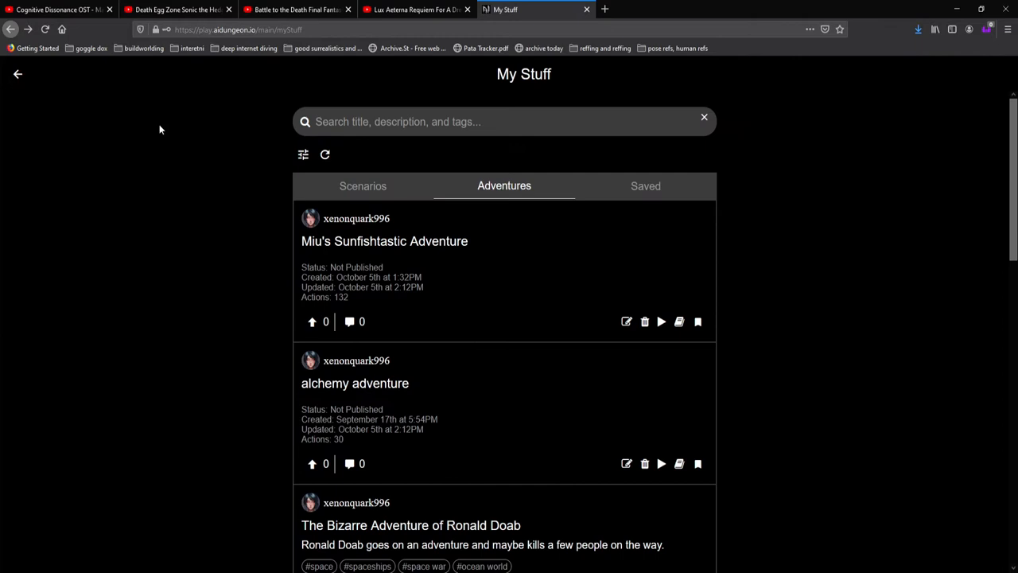
pyautogui.moveTo(476, 206)
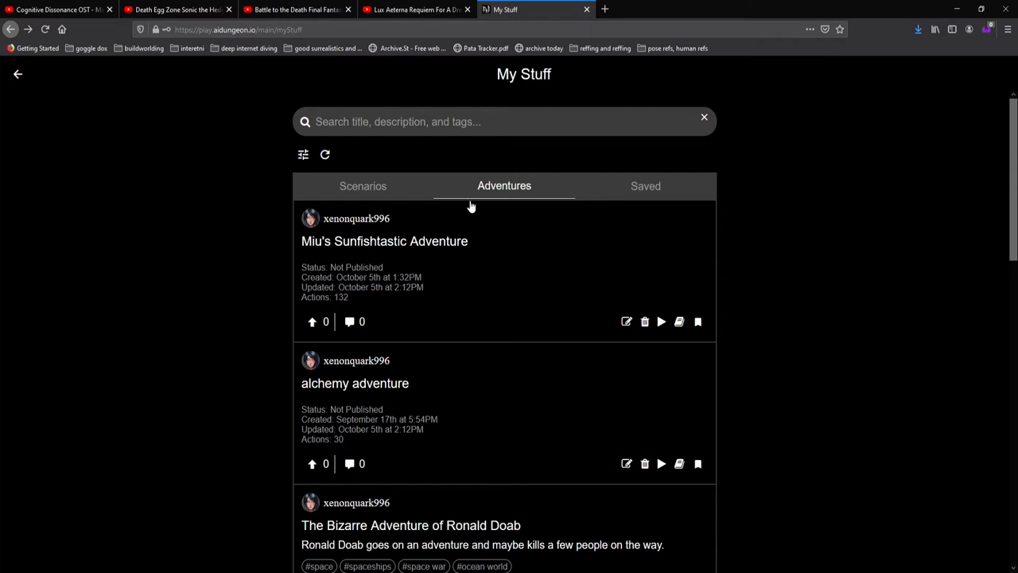
pyautogui.moveTo(448, 217)
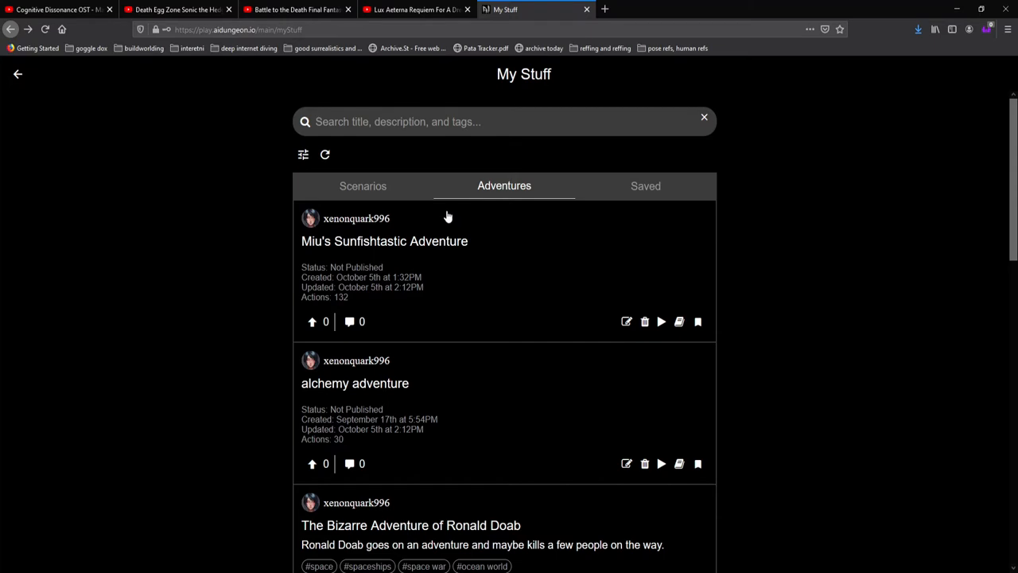
pyautogui.moveTo(404, 220)
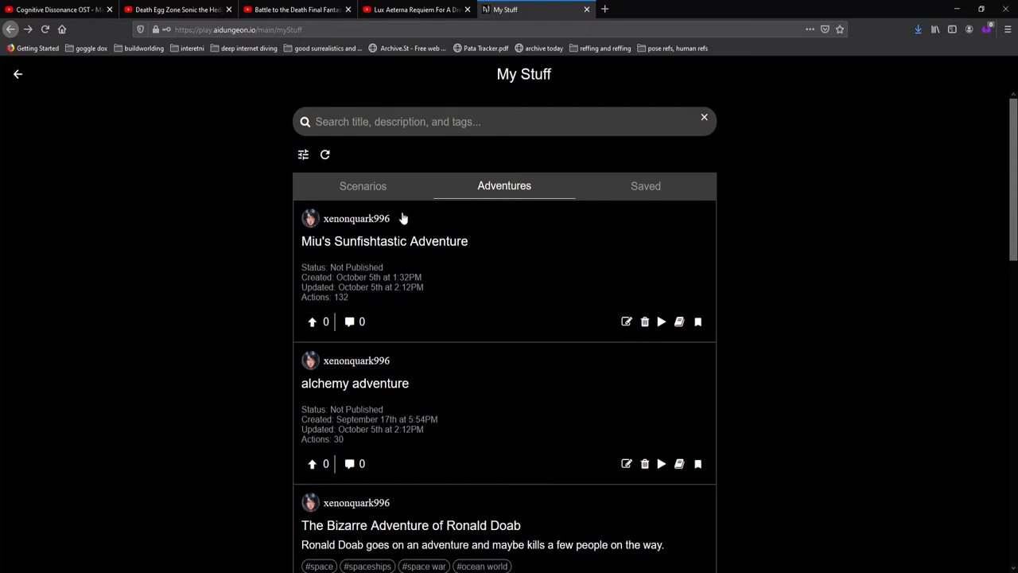
pyautogui.moveTo(163, 110)
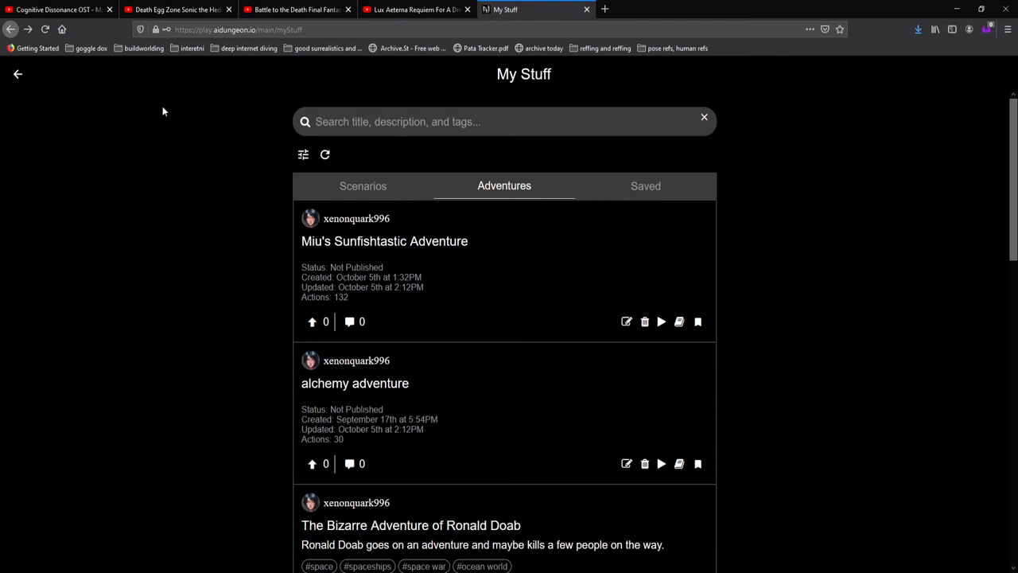
# From Home, begin a new singleplayer game and choose setting 6, Custom
pyautogui.click(17, 73)
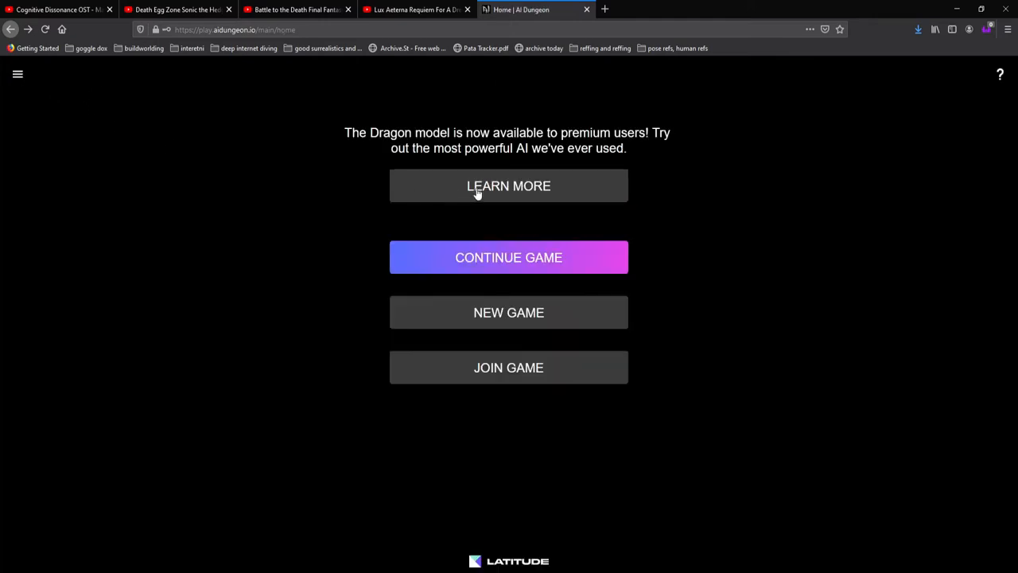
pyautogui.click(508, 312)
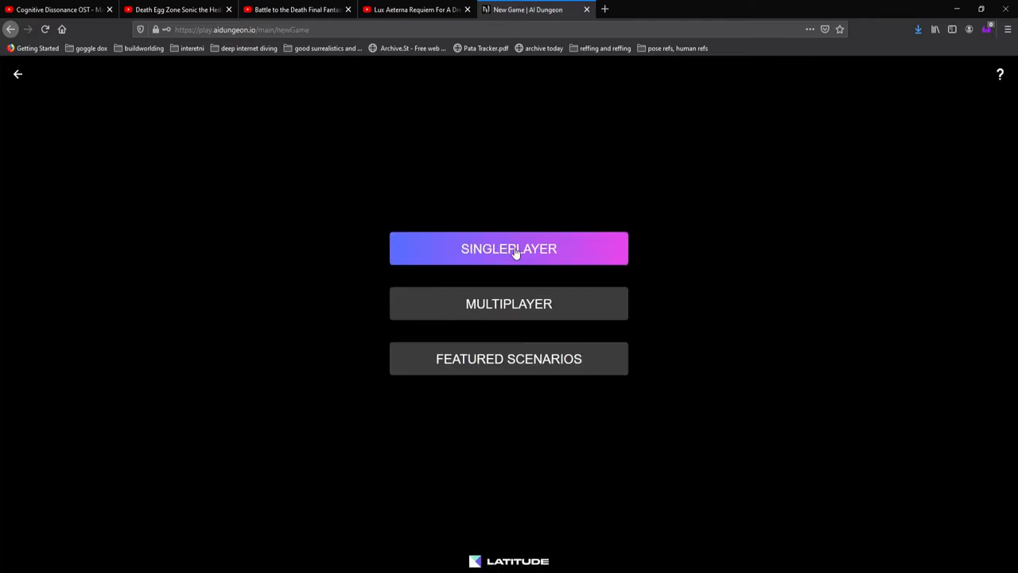
pyautogui.click(509, 248)
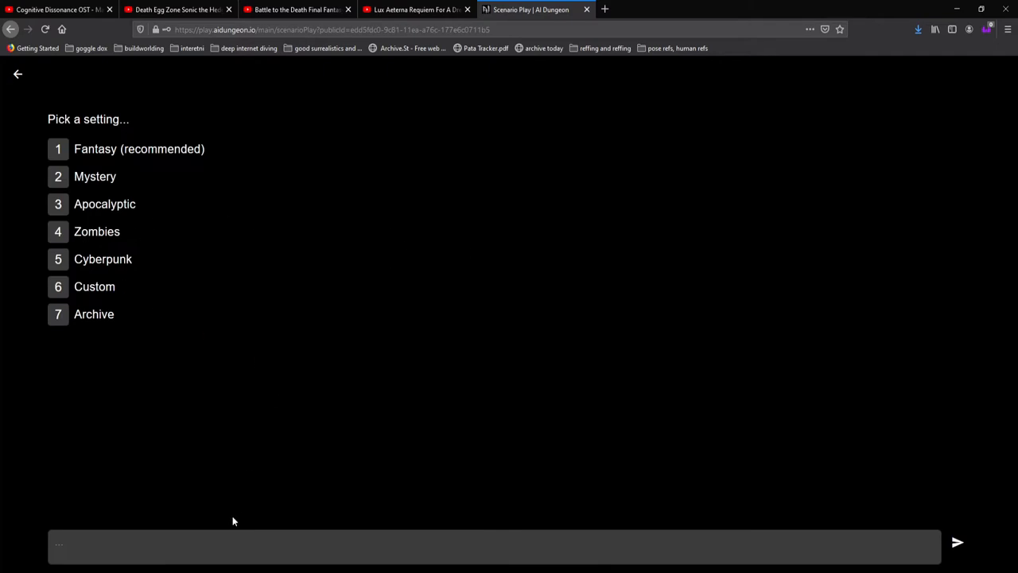
pyautogui.write('6')
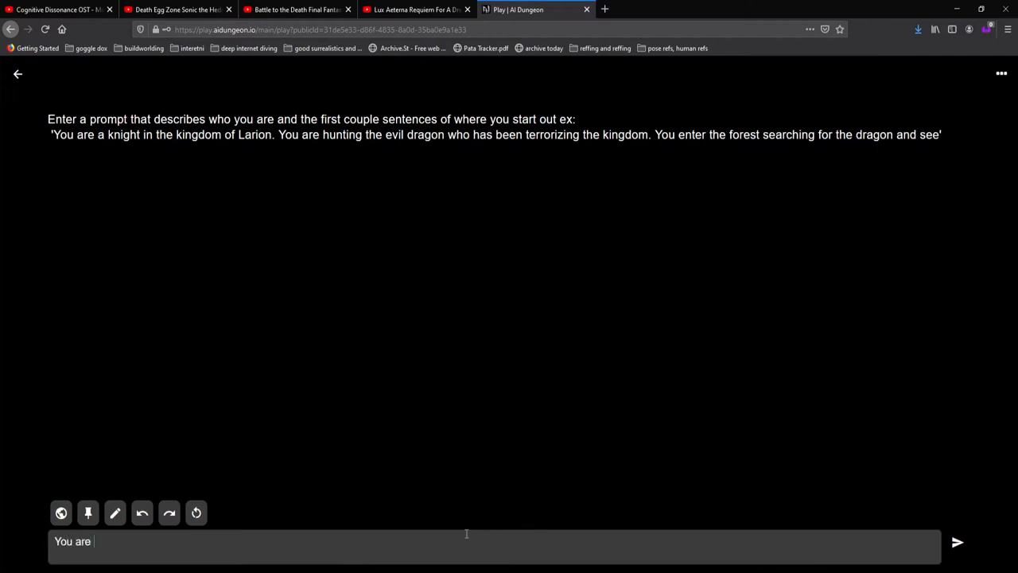
# Describe yourself as Desislav, a Bulgarian truck driver and a big Top Gear fan
pyautogui.write('Desil')
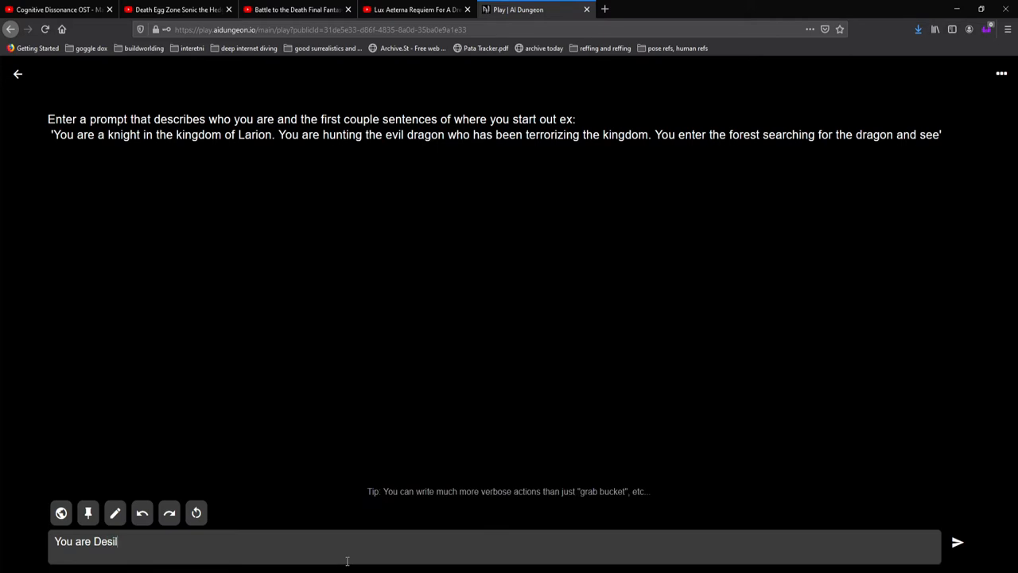
pyautogui.write('lav')
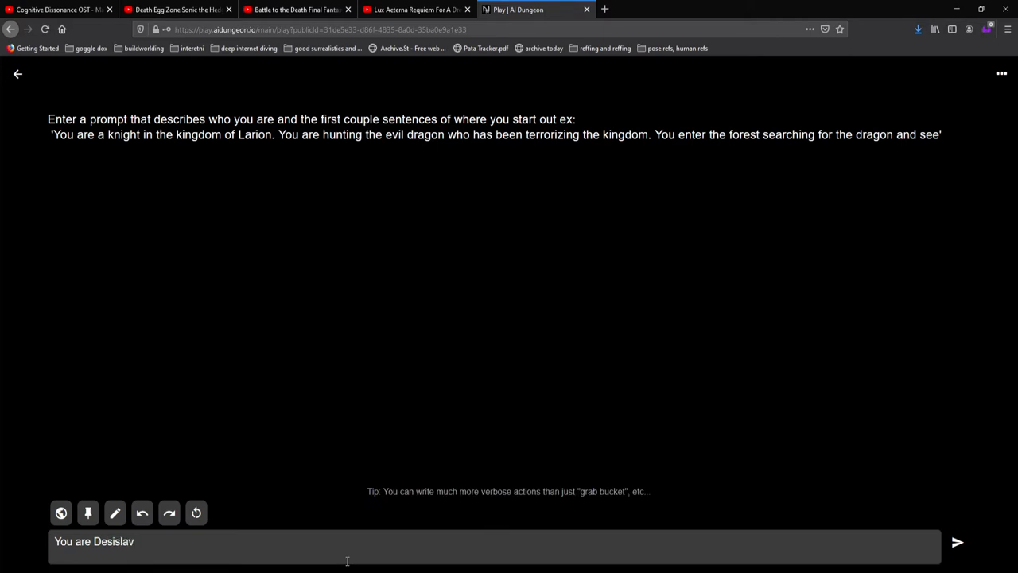
pyautogui.write(', a Bul')
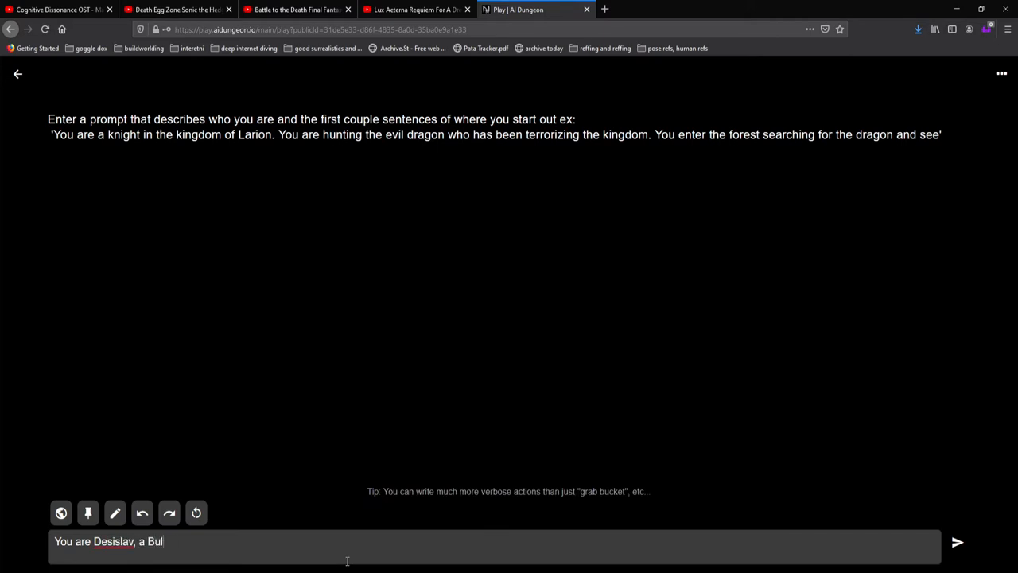
pyautogui.write('garian truck driver who is bilingual in English and Buld')
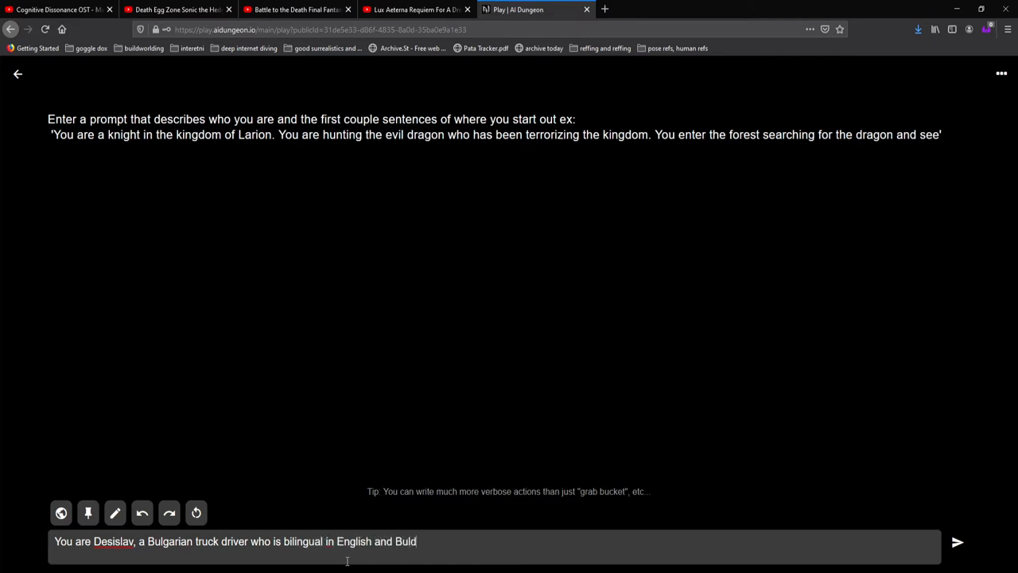
pyautogui.write('garian')
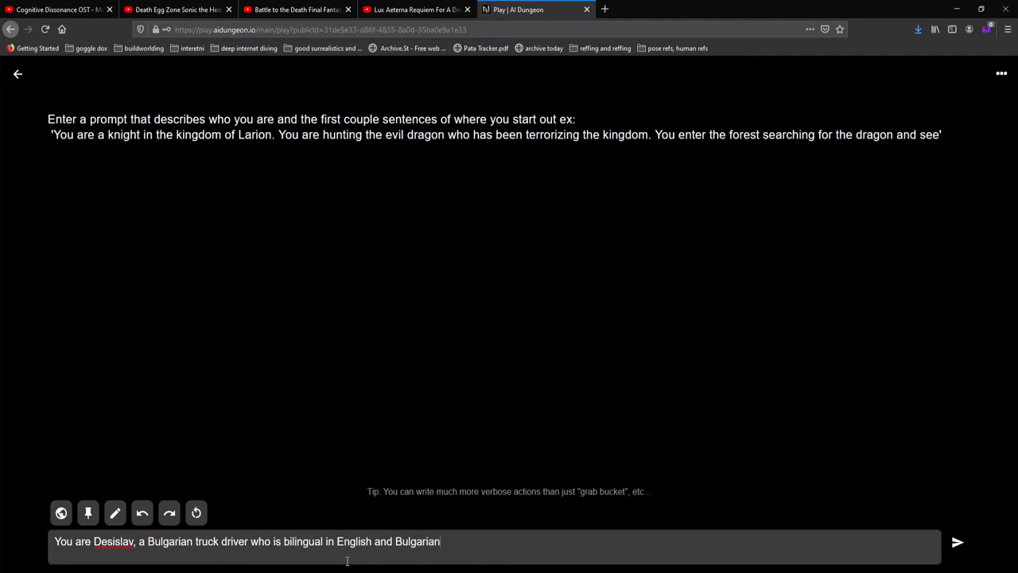
pyautogui.write('and also')
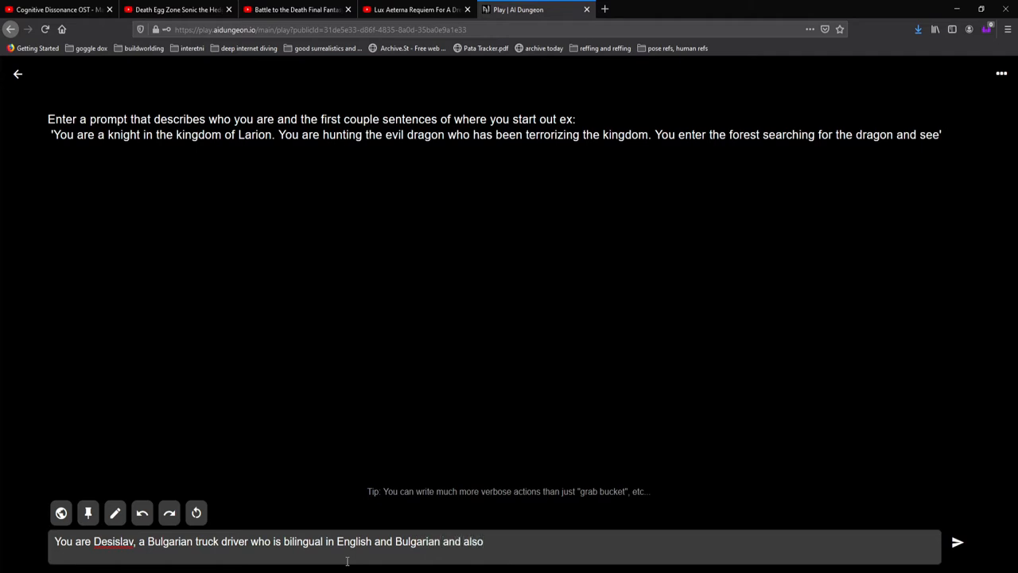
pyautogui.write('a big fan of Top Gea')
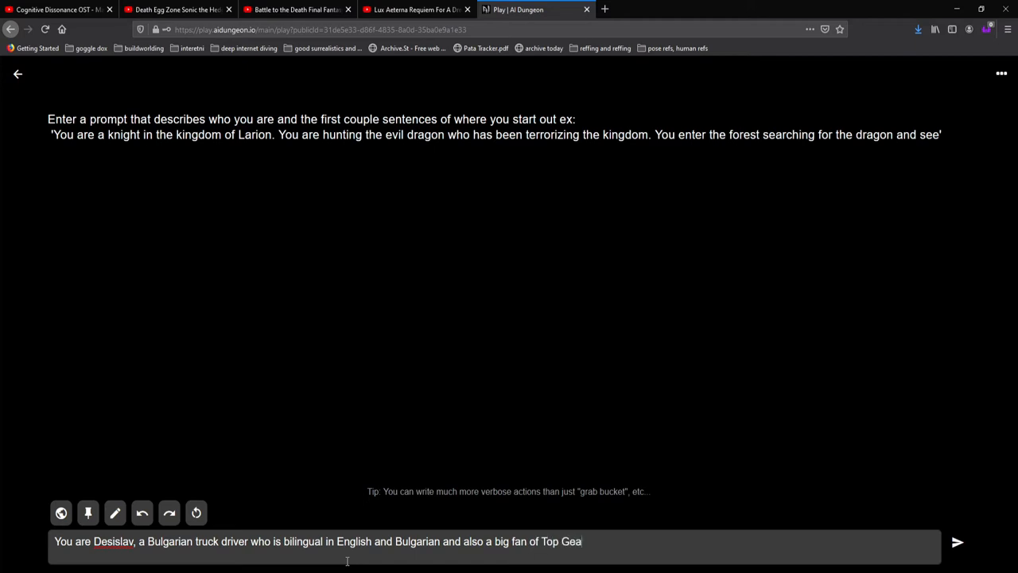
pyautogui.write('r.')
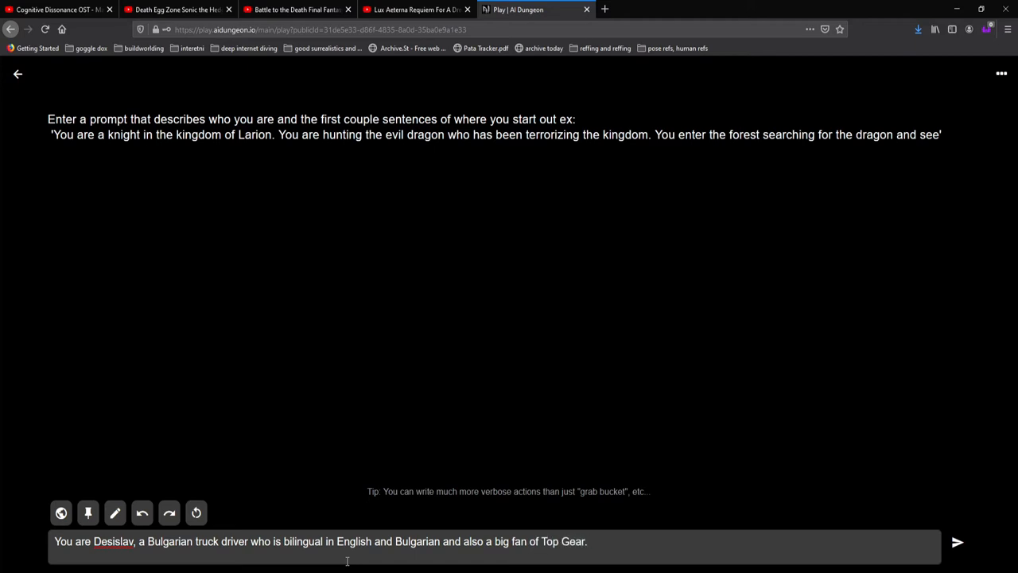
# Add that your friend Stanislav is a huge anime fan, rewording from 'huge weeaboo'
pyautogui.write('Your fri')
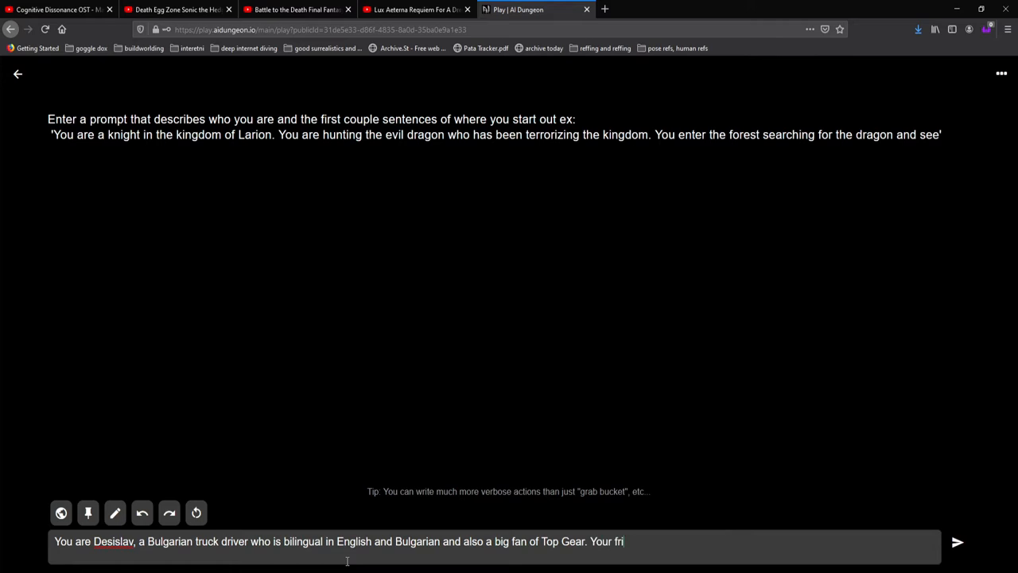
pyautogui.write('end, Ss')
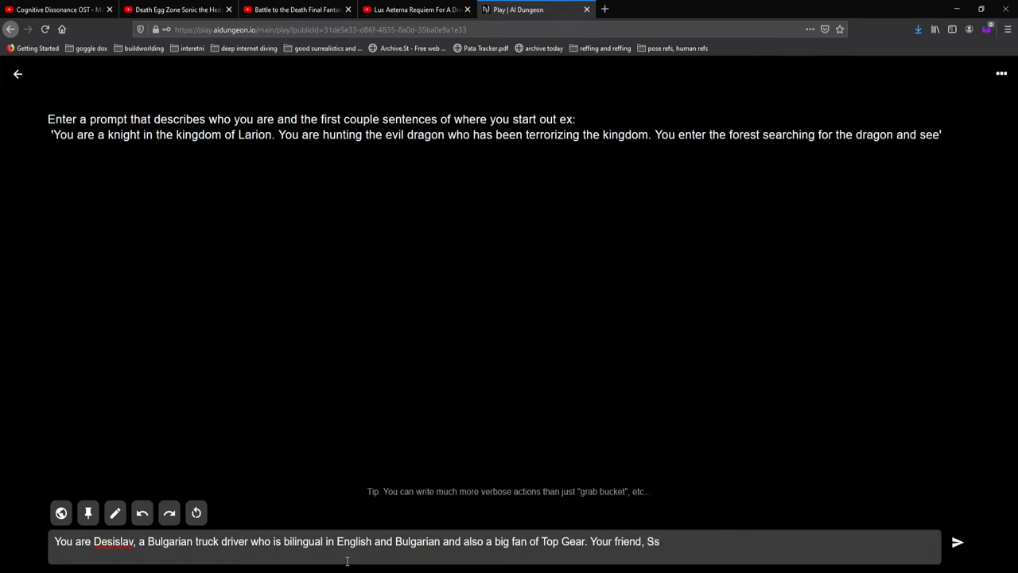
pyautogui.write('tansilav')
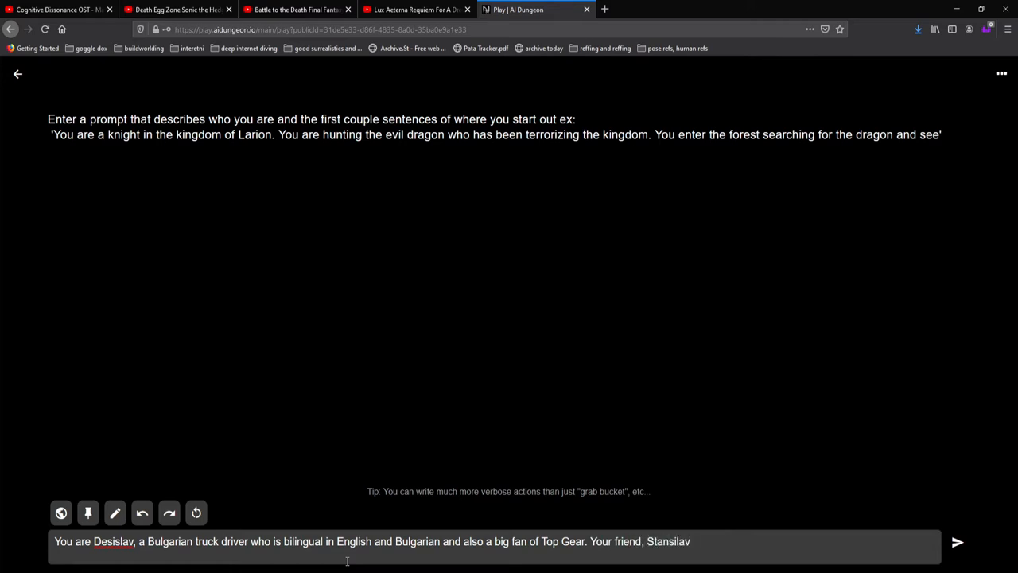
pyautogui.write(',')
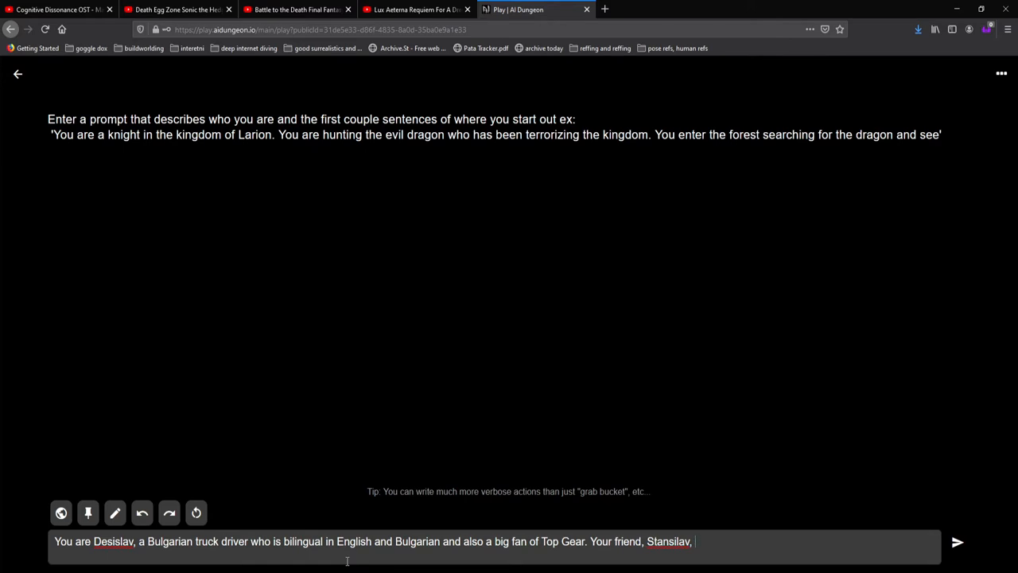
pyautogui.write('is a huge weeaboo')
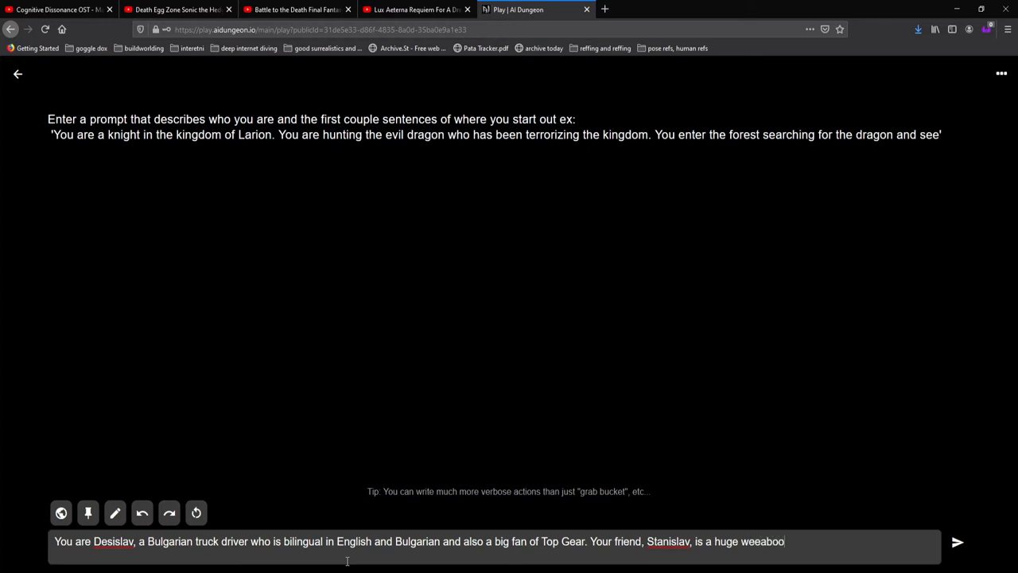
pyautogui.press('BackSpace')
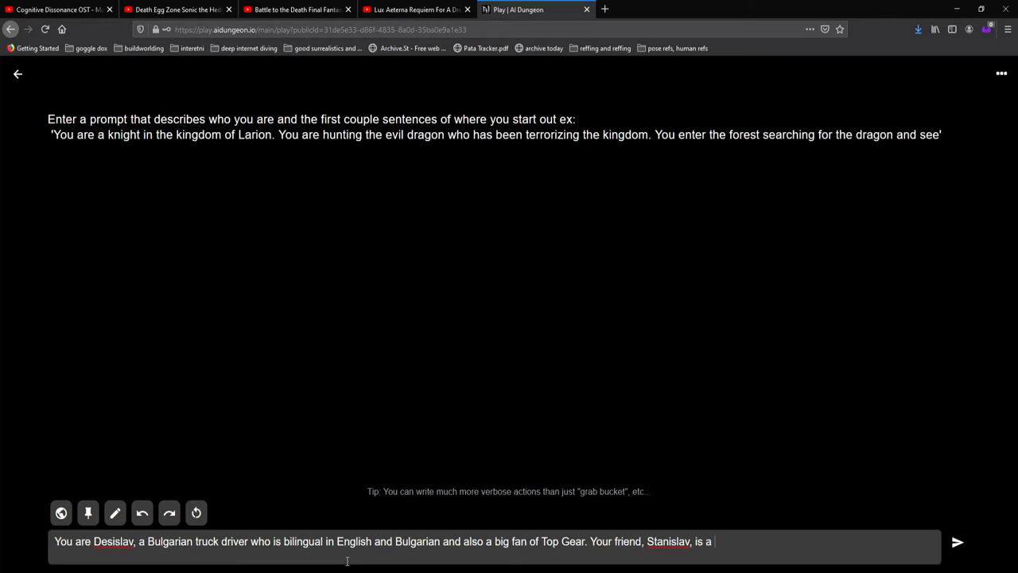
pyautogui.write("huge anime fan. You don't like anime though.")
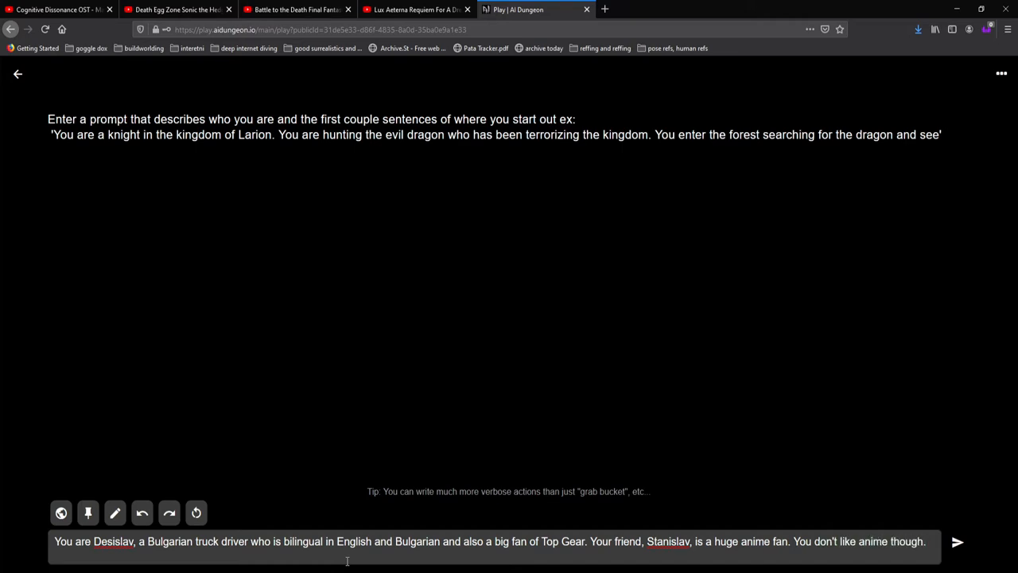
# Submit the written prompt to start the adventure and let the AI continue the opening story
pyautogui.click(958, 542)
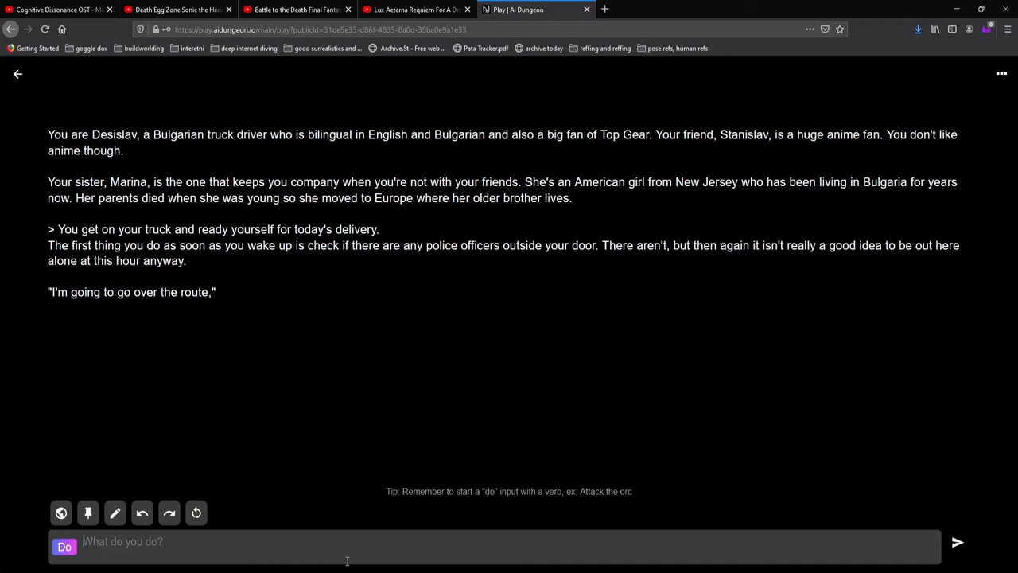
pyautogui.click(957, 542)
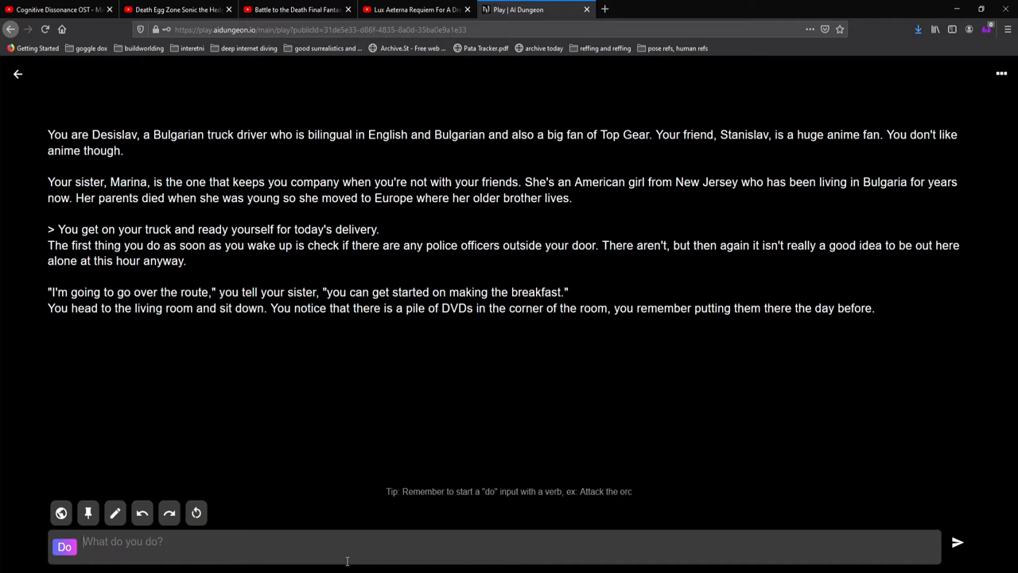
# Submit the Do action 'I pick up the Top Gear DVDs'
pyautogui.write('I pick up the')
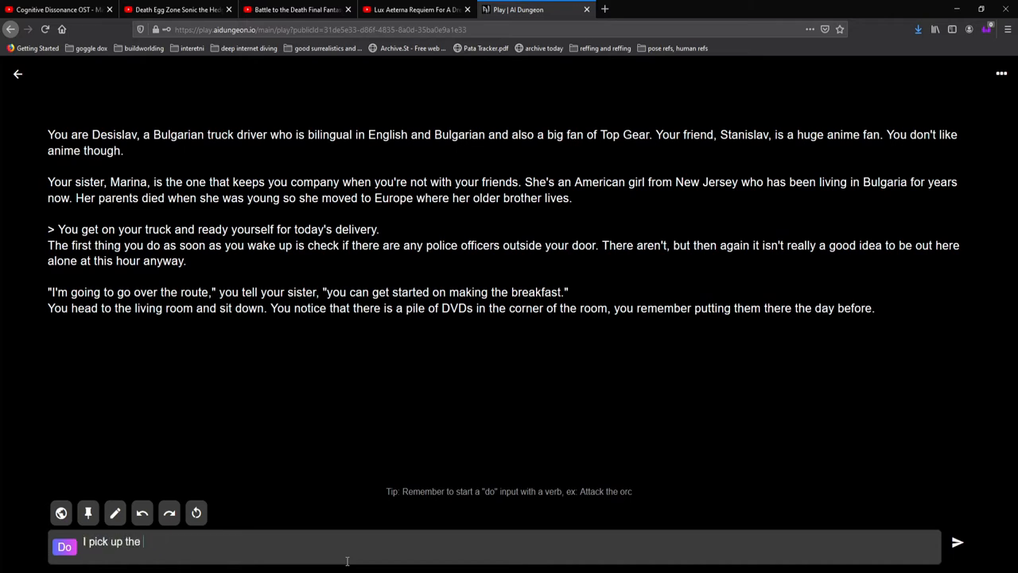
pyautogui.write('Top Gear D')
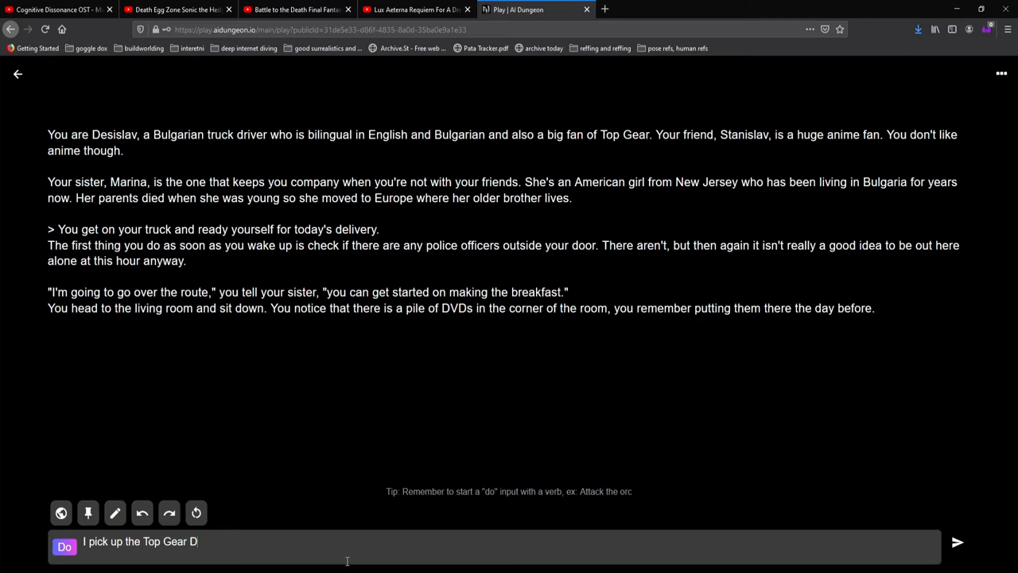
pyautogui.click(957, 541)
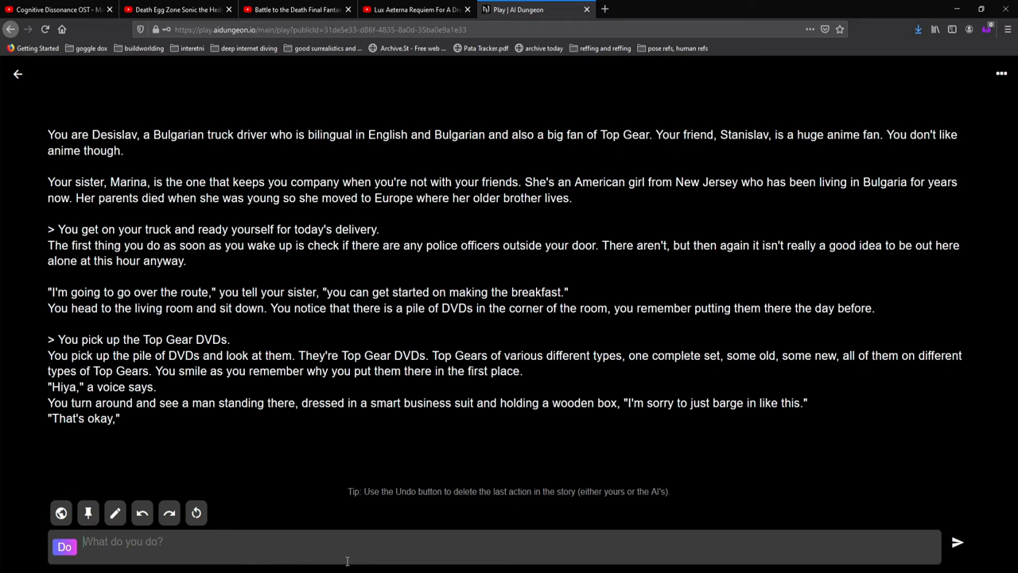
pyautogui.moveTo(130, 473)
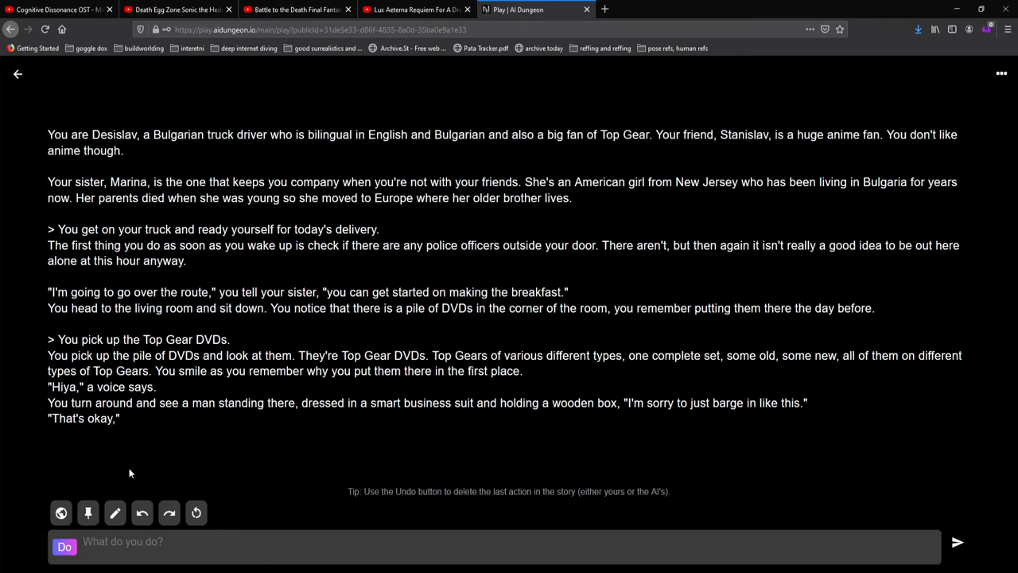
# In Story mode submit the line revealing that the man was Stan
pyautogui.click(64, 547)
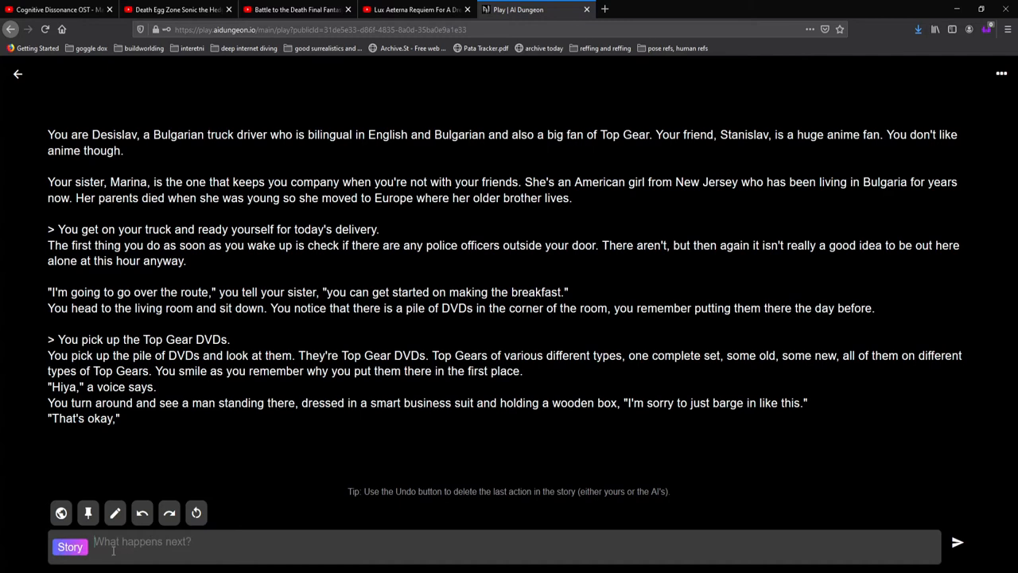
pyautogui.write('That')
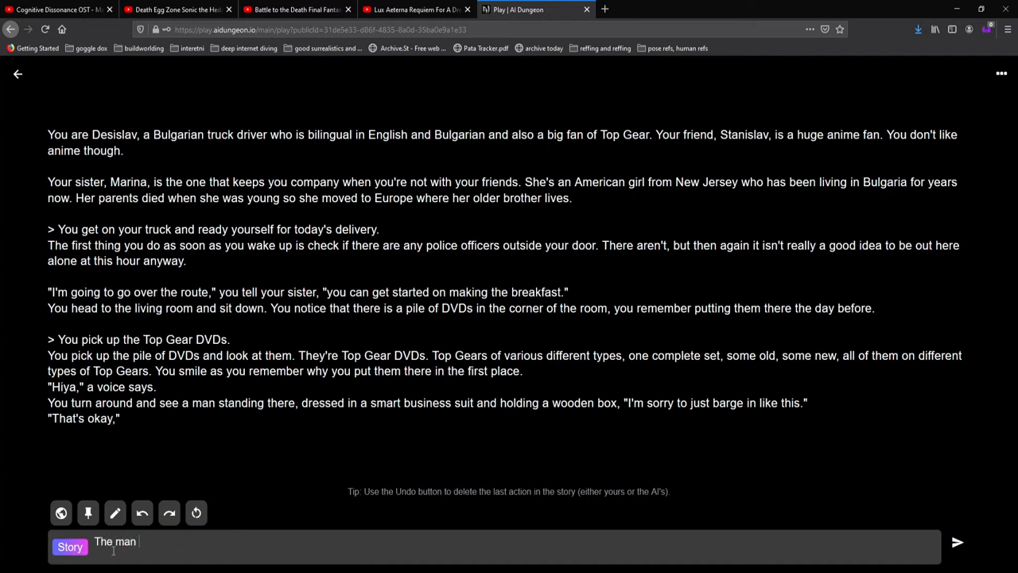
pyautogui.write('was Stan')
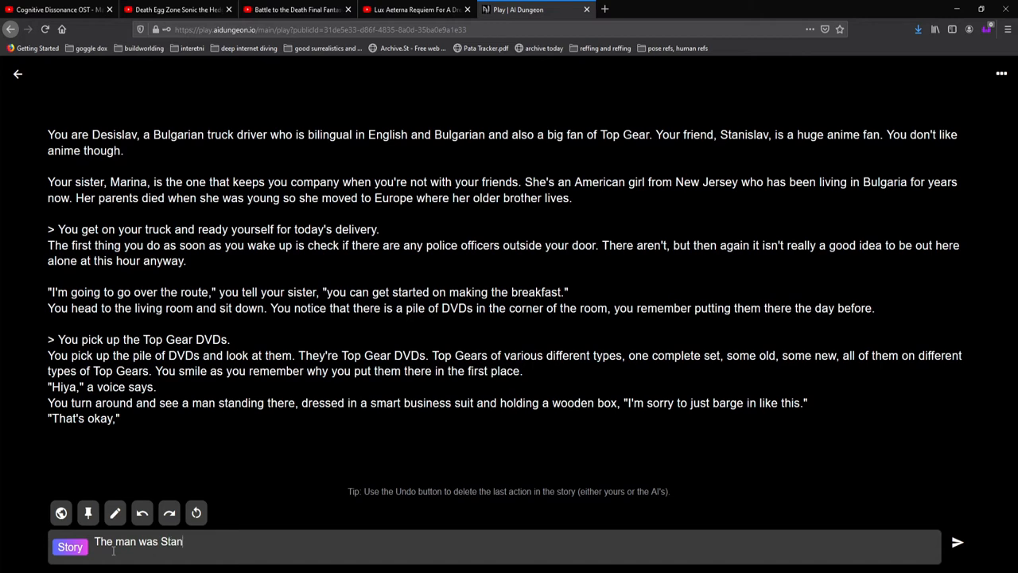
pyautogui.click(957, 542)
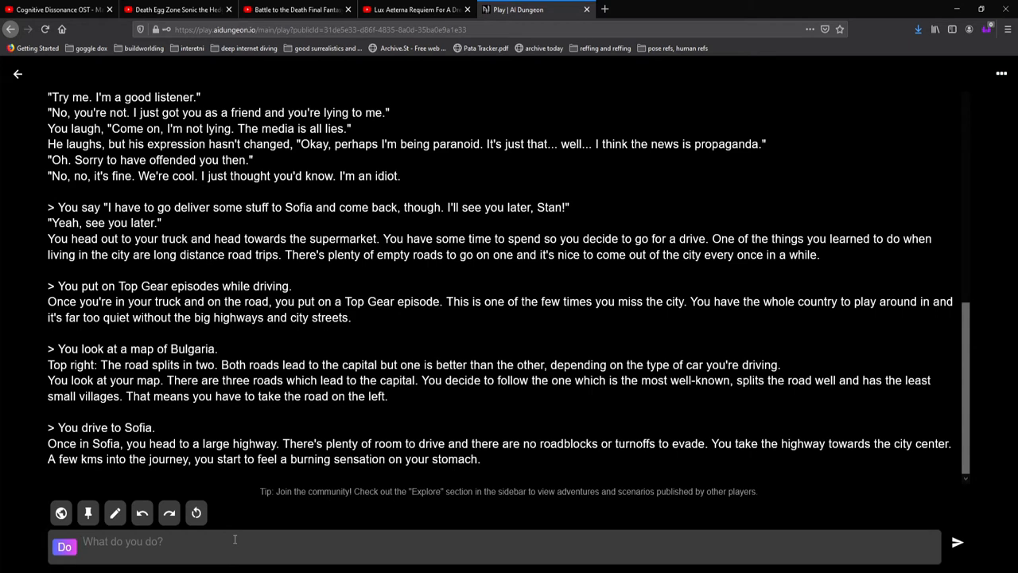
# Examine your stomach, then in Say mode ask 'Is it the sunfish?'
pyautogui.write('L')
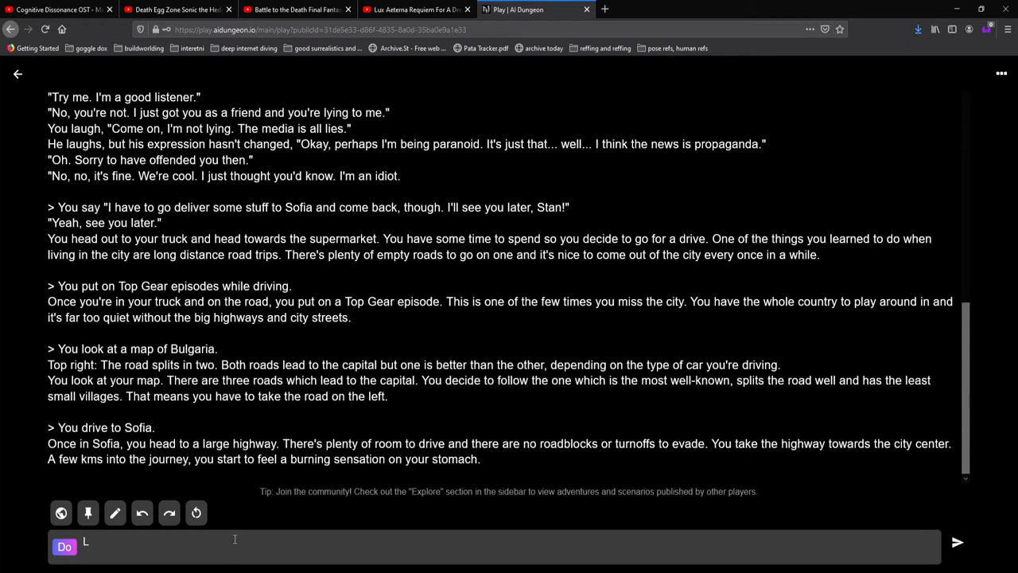
pyautogui.write('Examine')
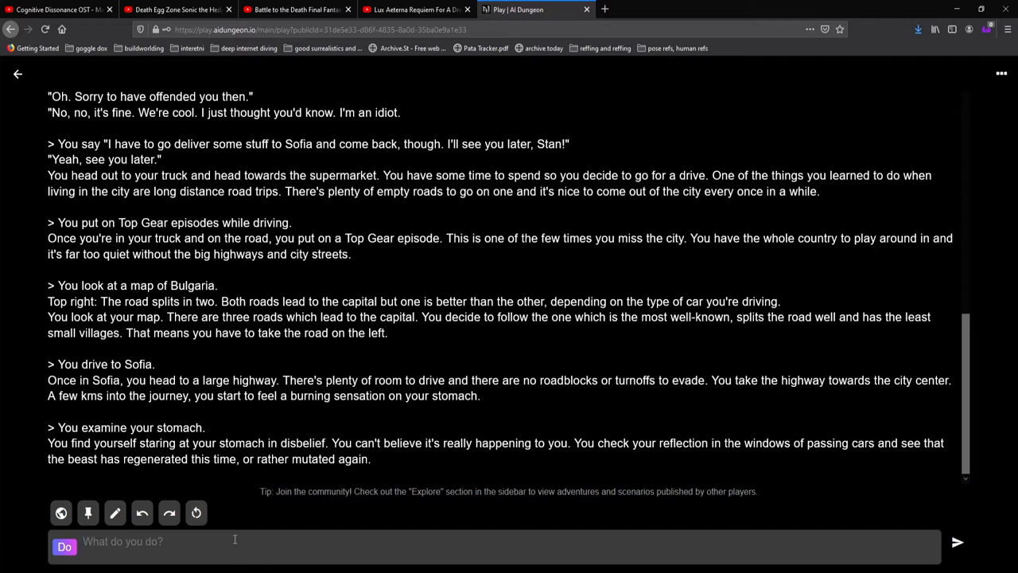
pyautogui.write('Is')
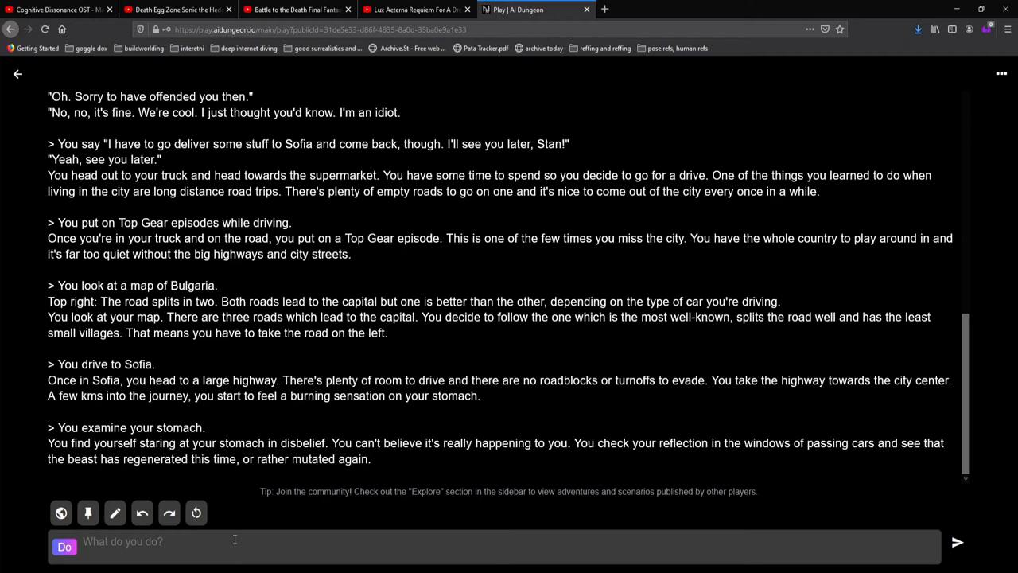
pyautogui.click(64, 547)
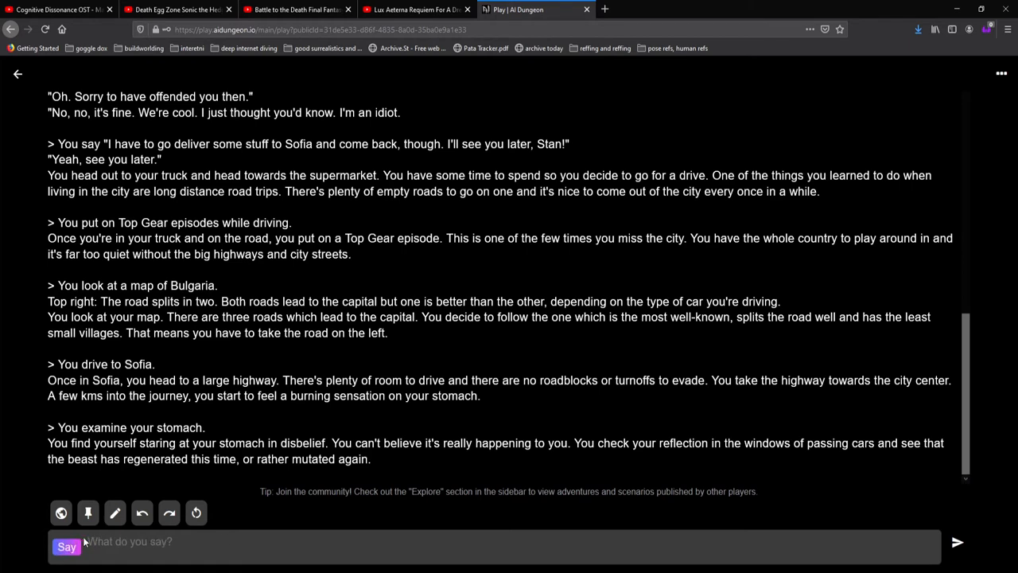
pyautogui.write('Is it the s')
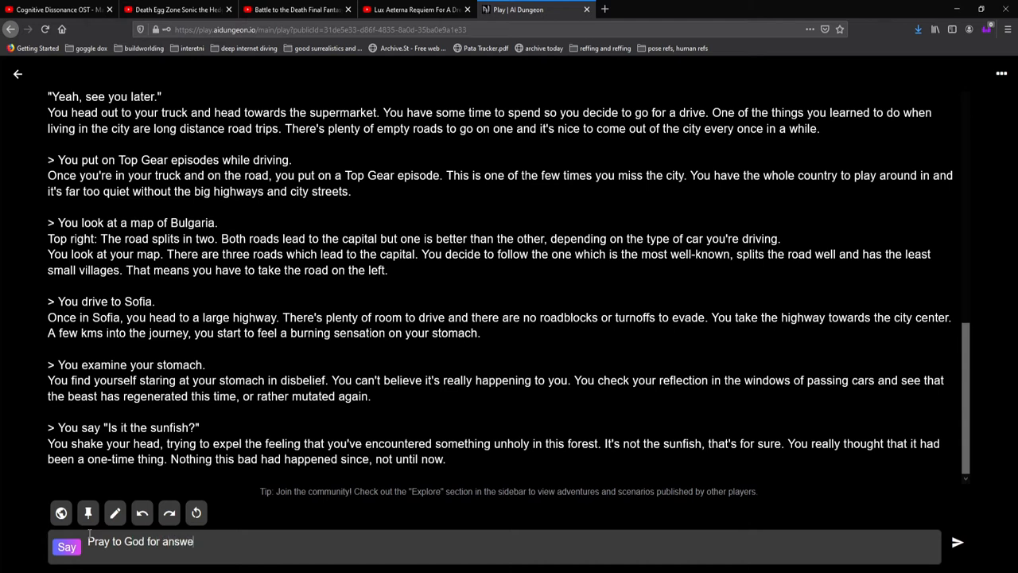
# Submit the prayer for answers, then in Story mode let the AI continue to the drowning
pyautogui.click(957, 542)
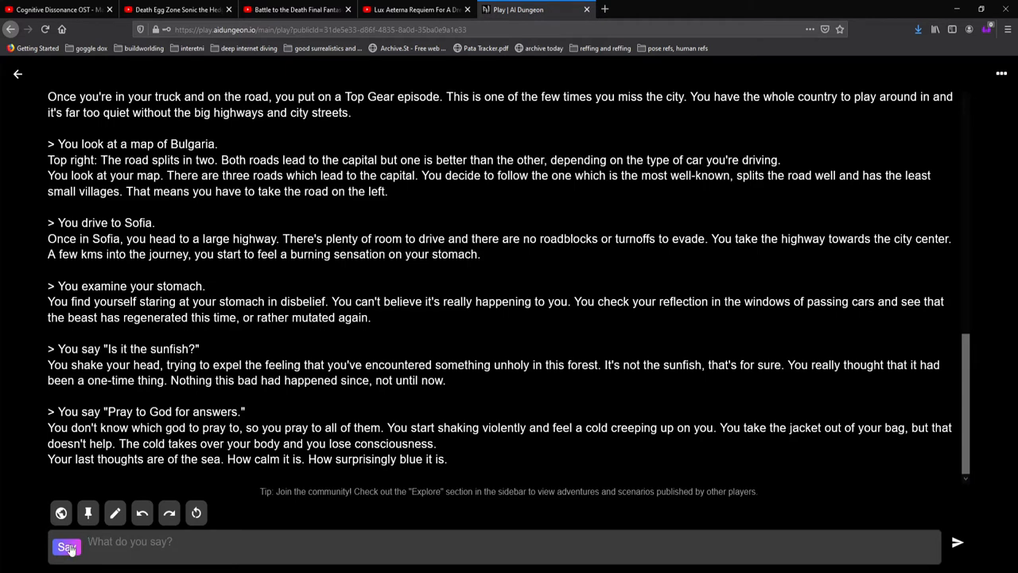
pyautogui.click(66, 546)
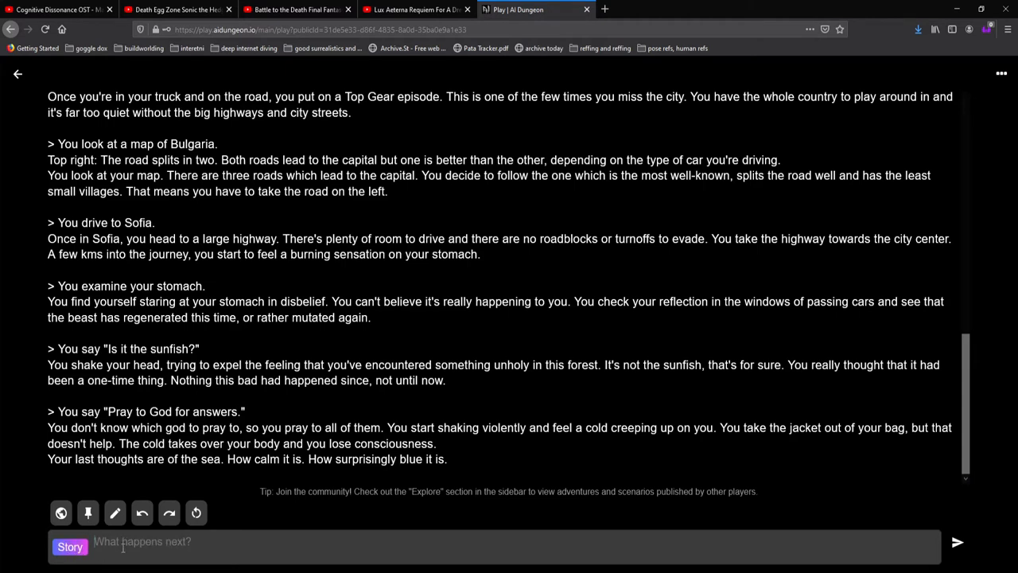
pyautogui.click(957, 542)
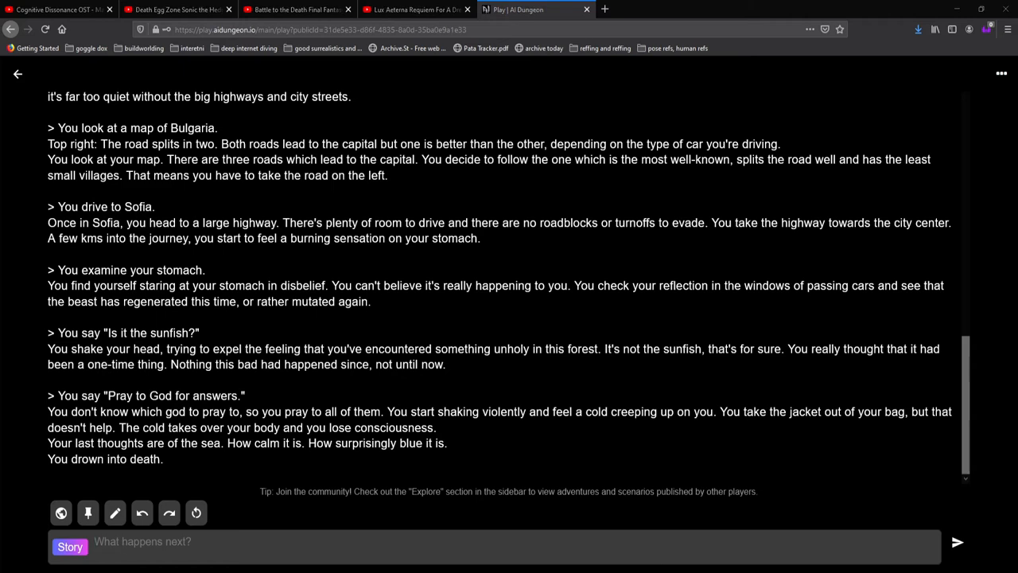
pyautogui.moveTo(602, 533)
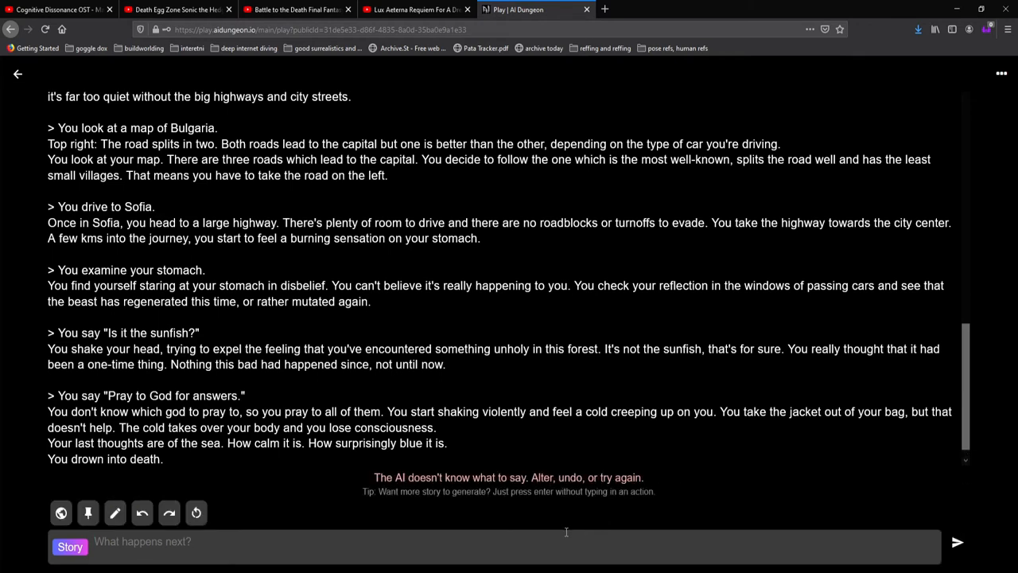
pyautogui.moveTo(385, 521)
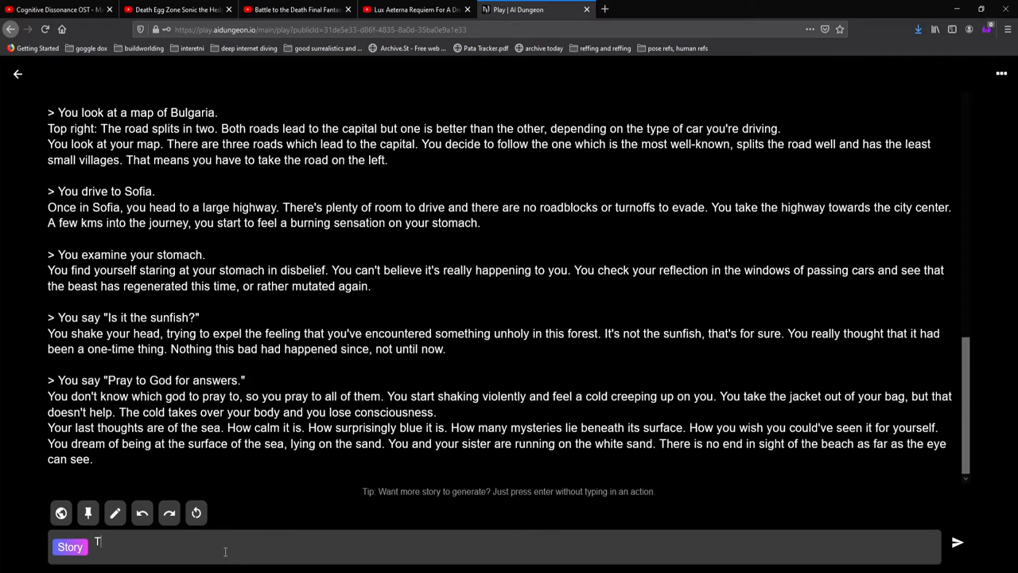
# Narrate 'Then, the sunfish came…' and submit the action 'Wake up in hospital'
pyautogui.write('Then, the sunf')
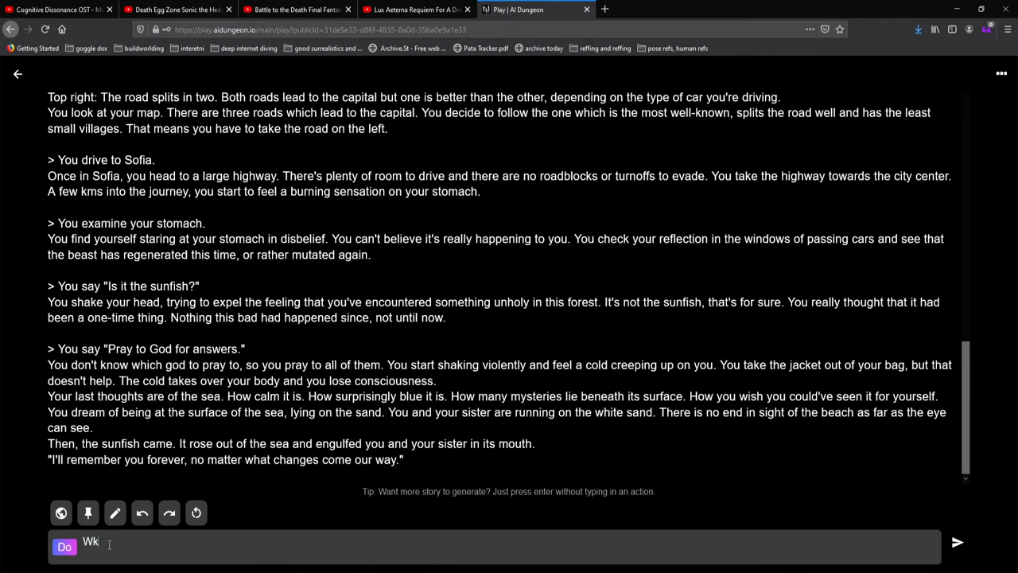
pyautogui.write('ake up in host')
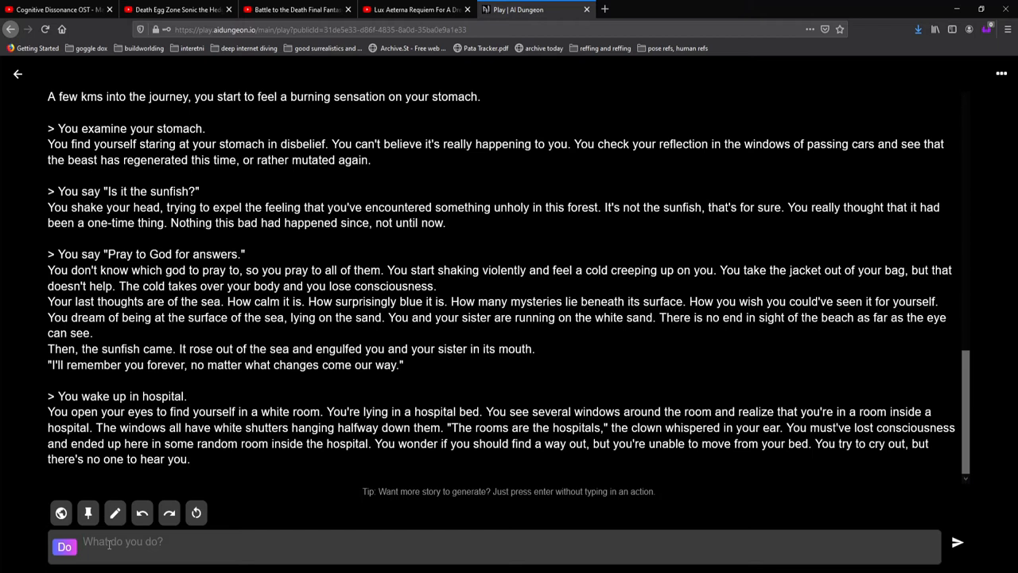
# Grab the clown in Do mode, then ask 'Is this Bulgaria?' in Say mode
pyautogui.write('Grab')
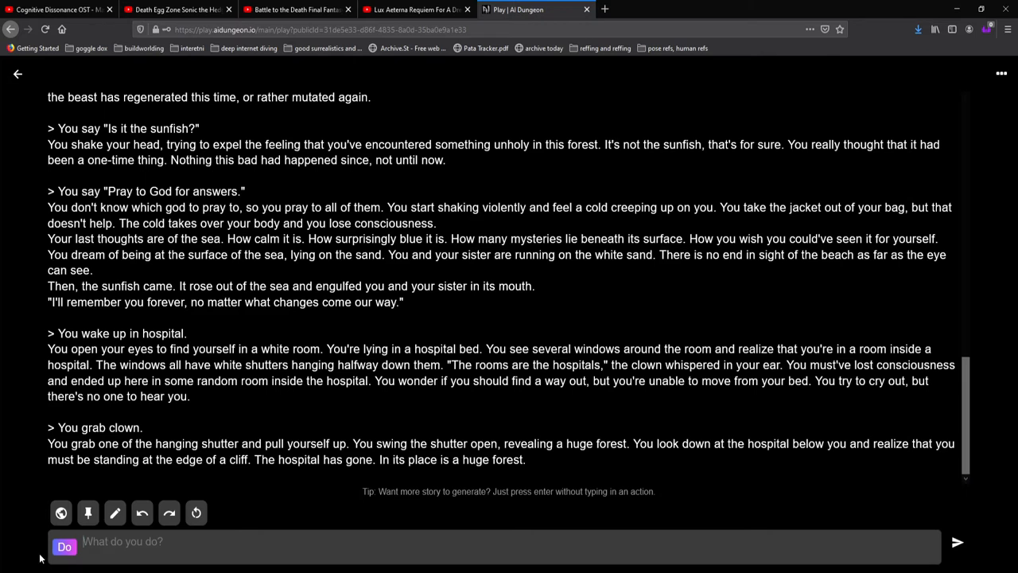
pyautogui.write('Is th')
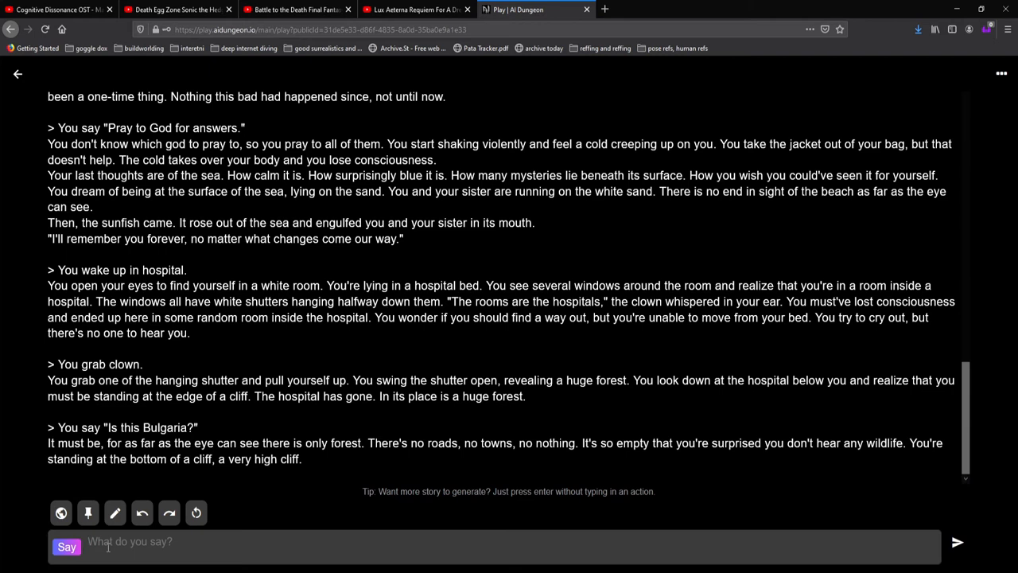
pyautogui.write('Isbu')
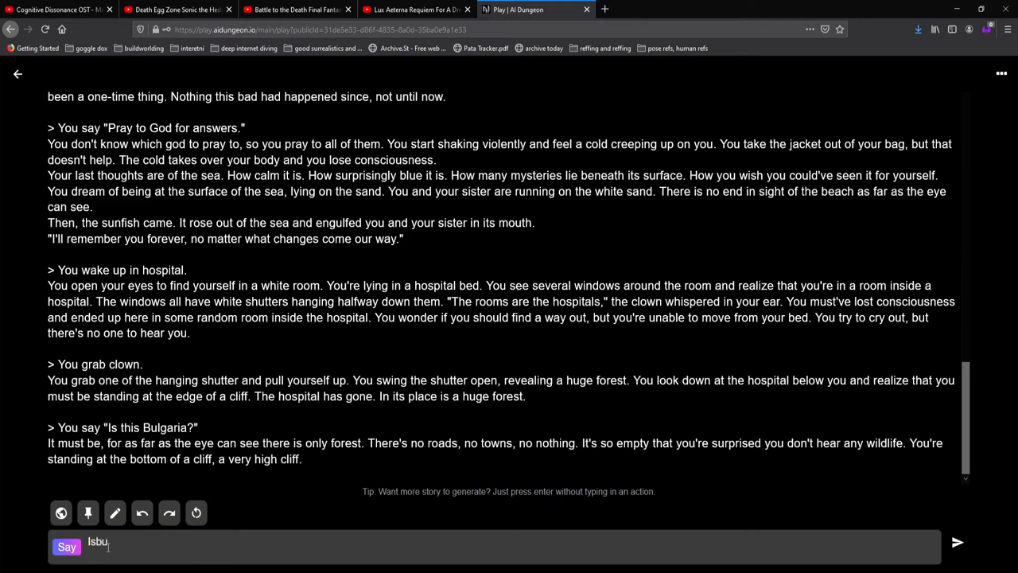
# Ask the clown where Bulgaria is and insist Bulgaria is in southeast Europe
pyautogui.write('Is Bu')
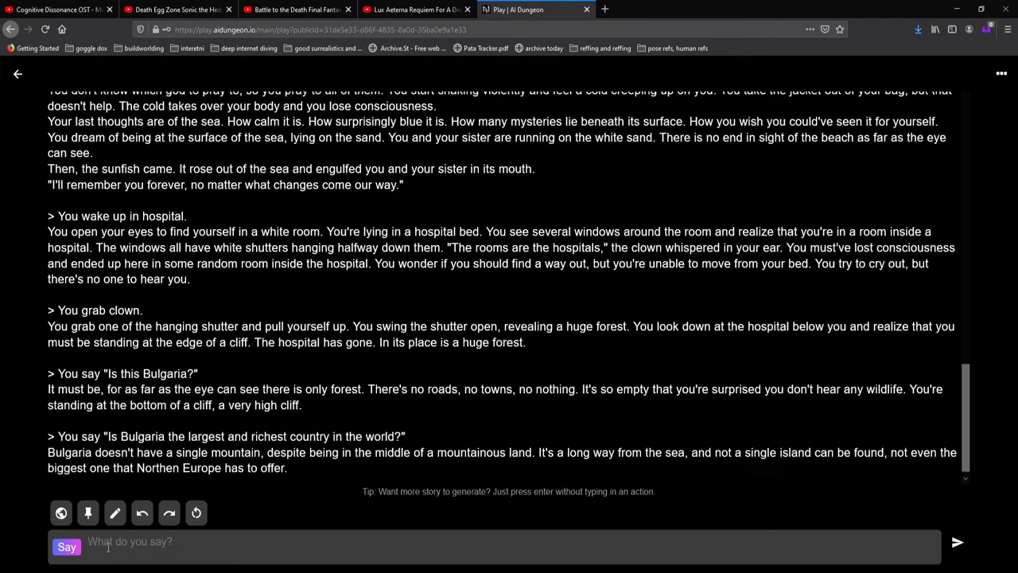
pyautogui.scroll(-3)
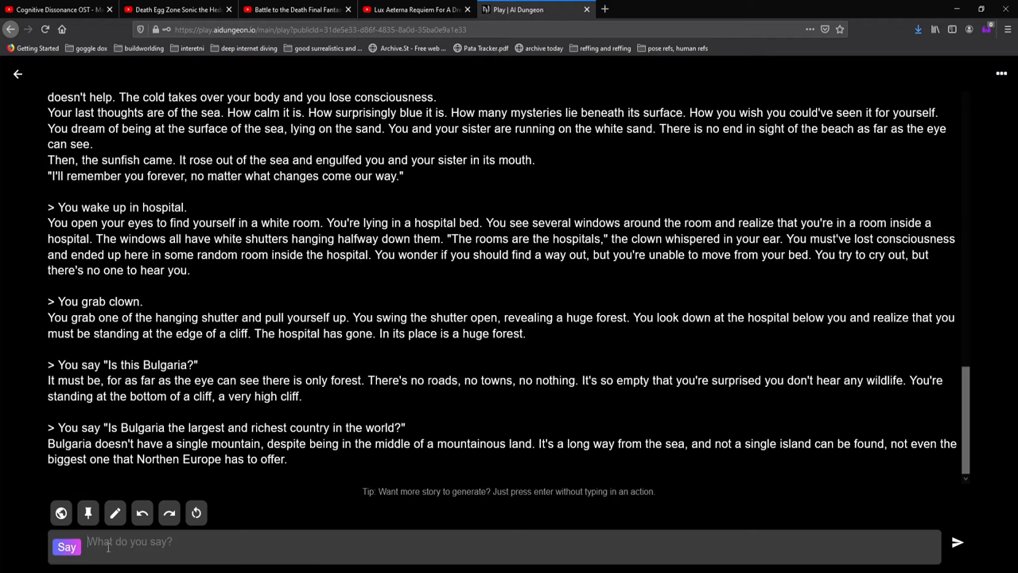
pyautogui.write('But bulgaria is in')
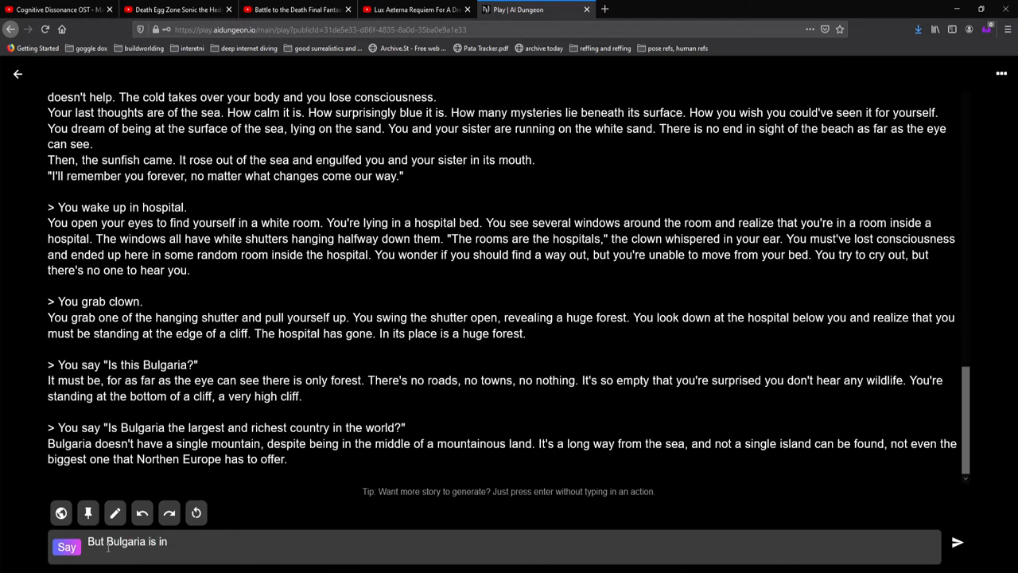
pyautogui.write('SOUTHEA')
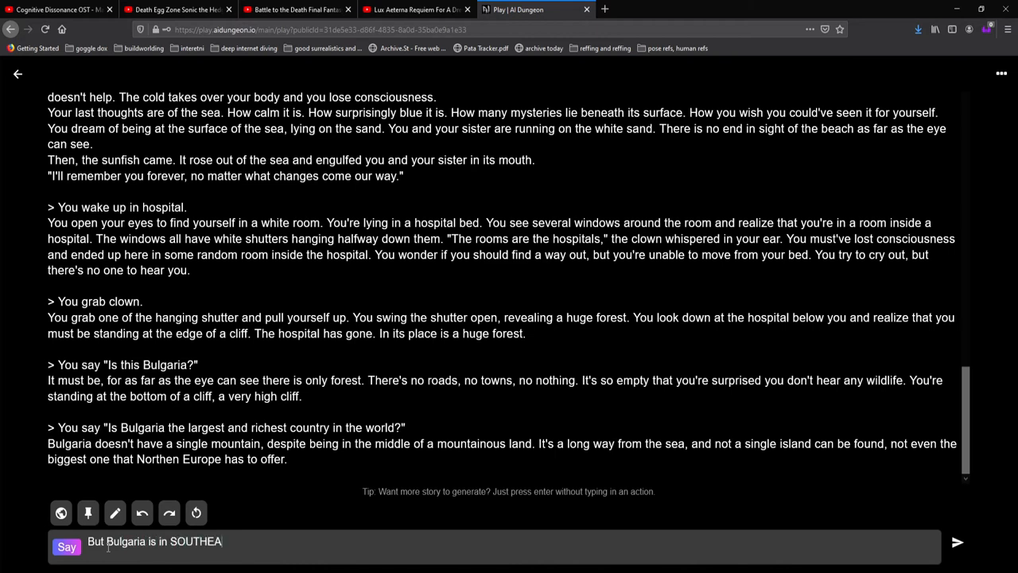
pyautogui.write('ST E')
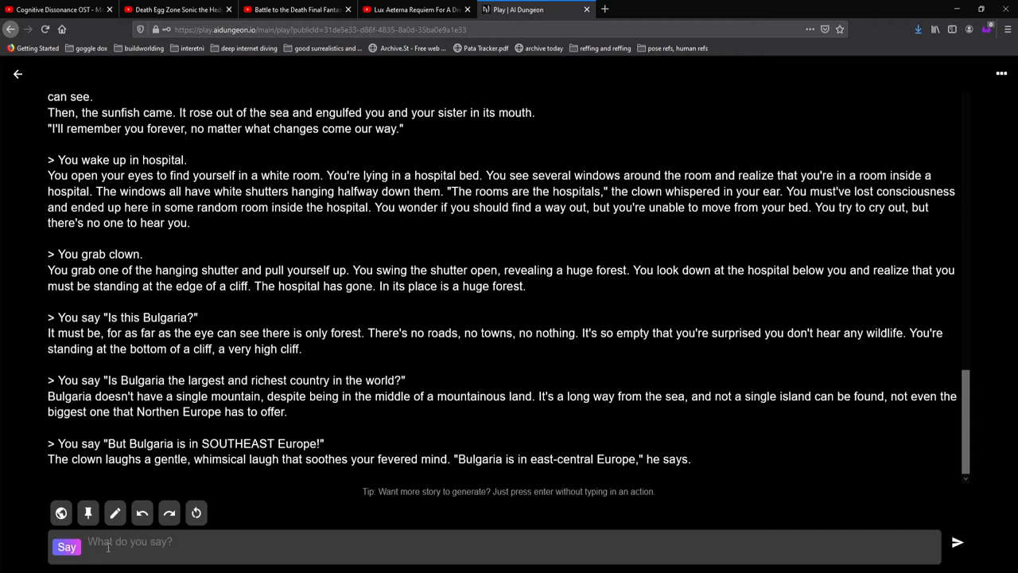
# Shout that you are Bulgarian and tell the clown to get over here, then continue the story
pyautogui.write('I am')
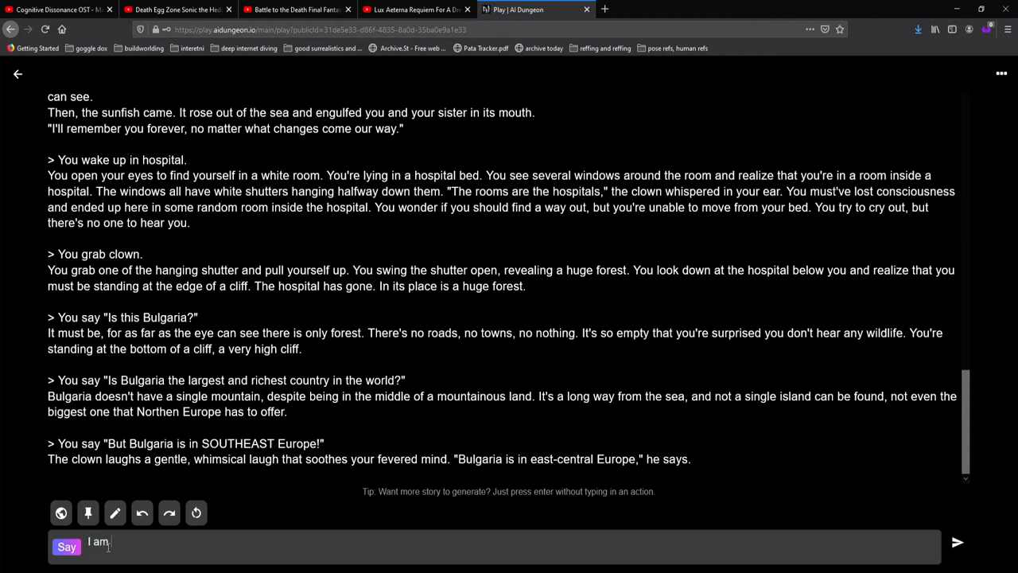
pyautogui.write('a fucking')
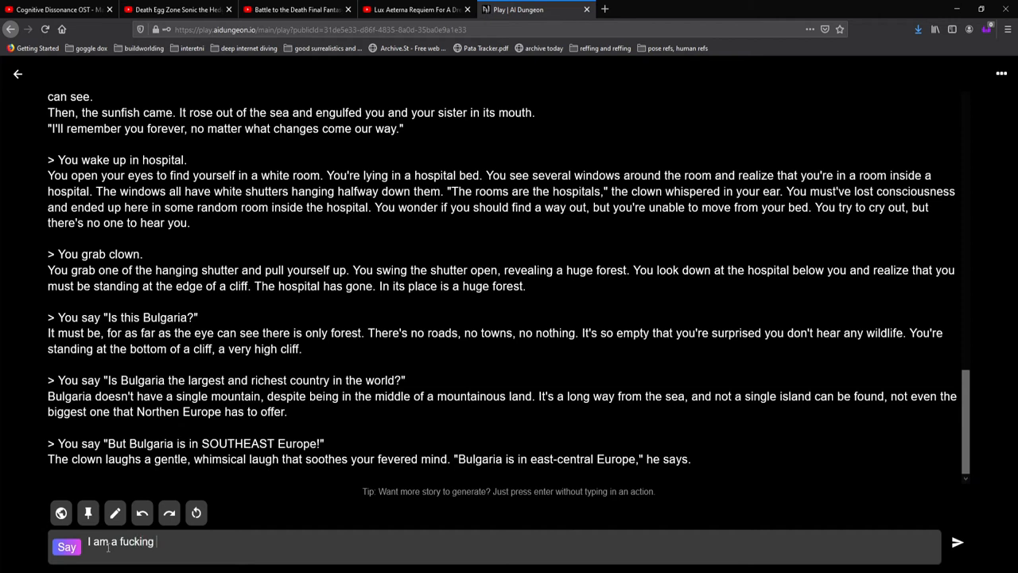
pyautogui.write('Bulgarian, clwo')
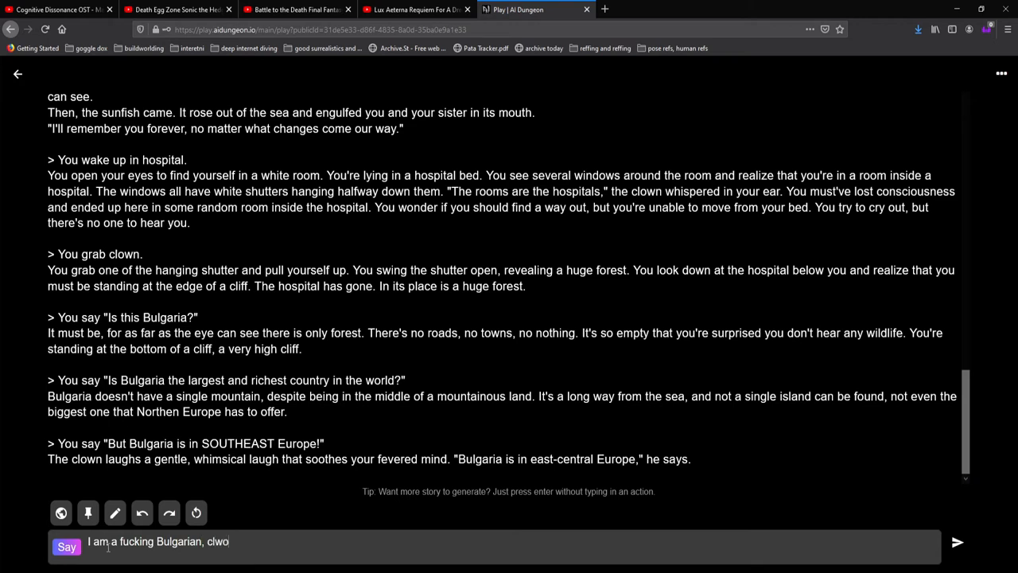
pyautogui.write('wn! Get o')
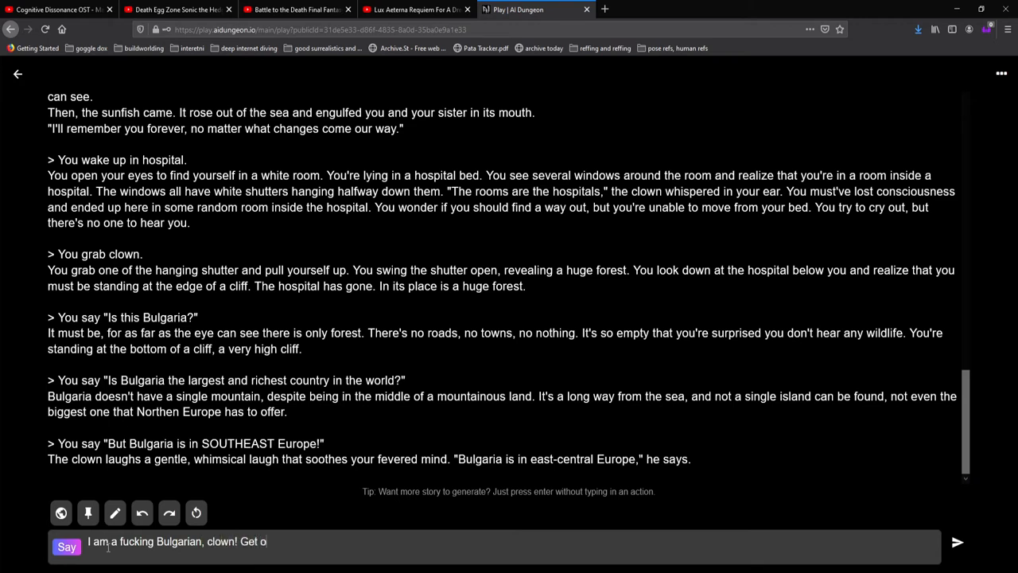
pyautogui.write('ver here!')
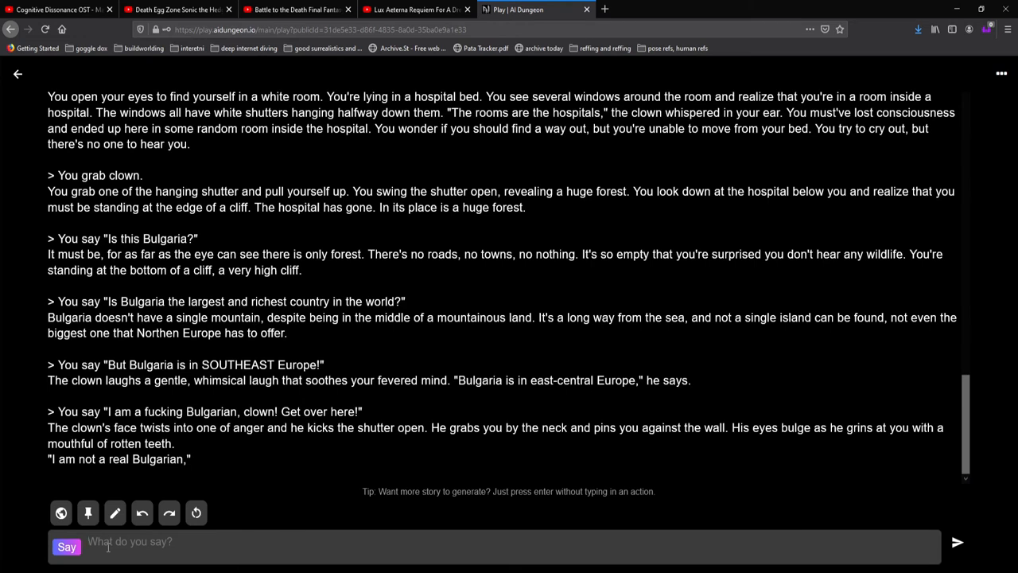
pyautogui.click(957, 542)
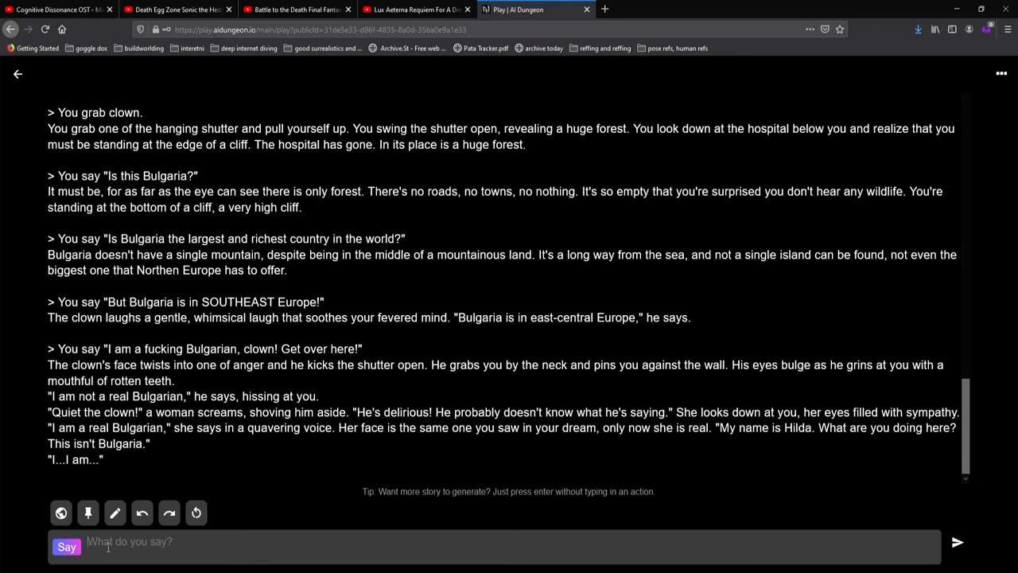
# Ask the woman whether this is Bosnia and whether it's hospital country
pyautogui.write('Is it')
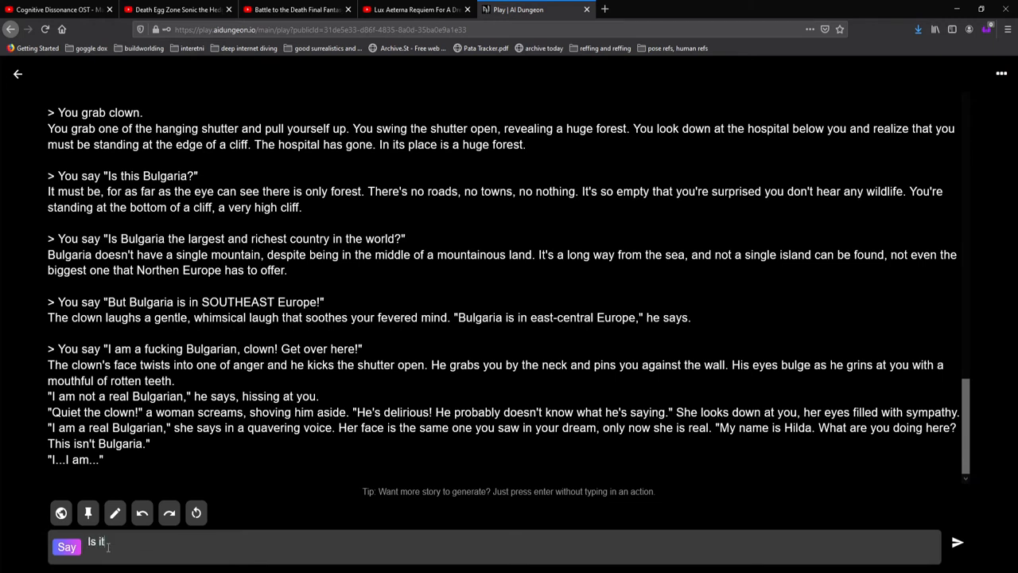
pyautogui.write('Bosi')
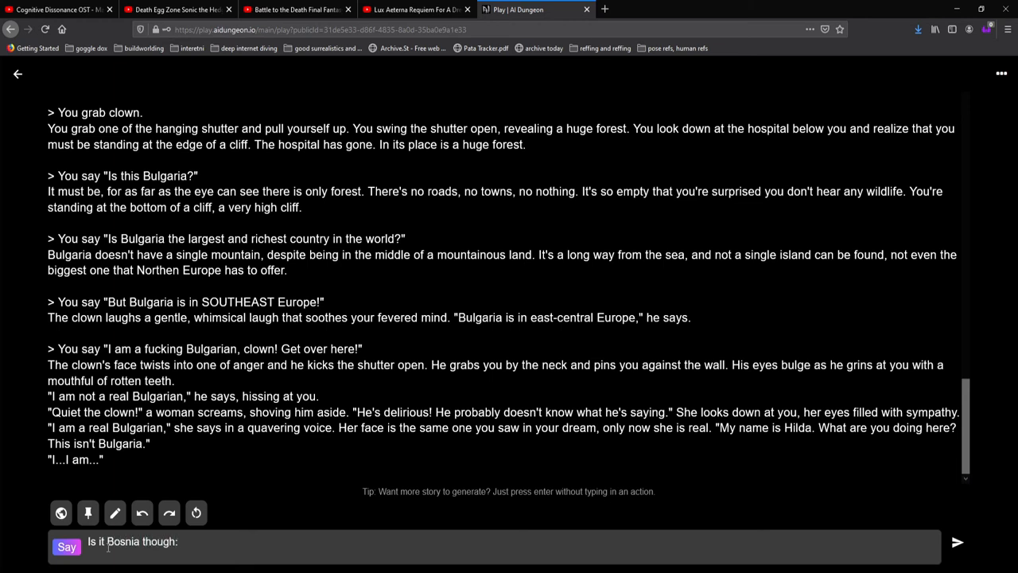
pyautogui.click(957, 542)
pyautogui.write('Is hospit')
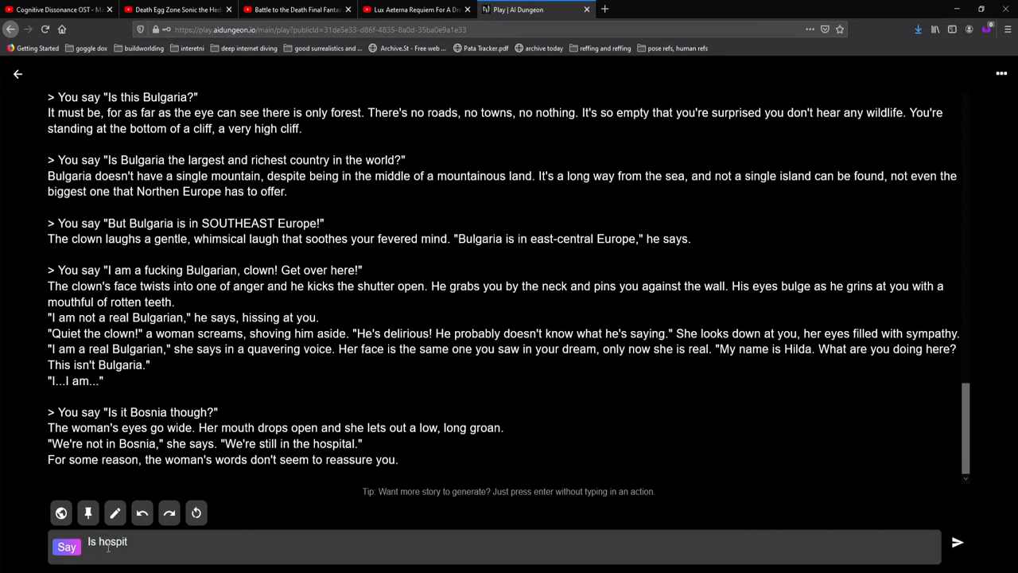
pyautogui.write('al country?')
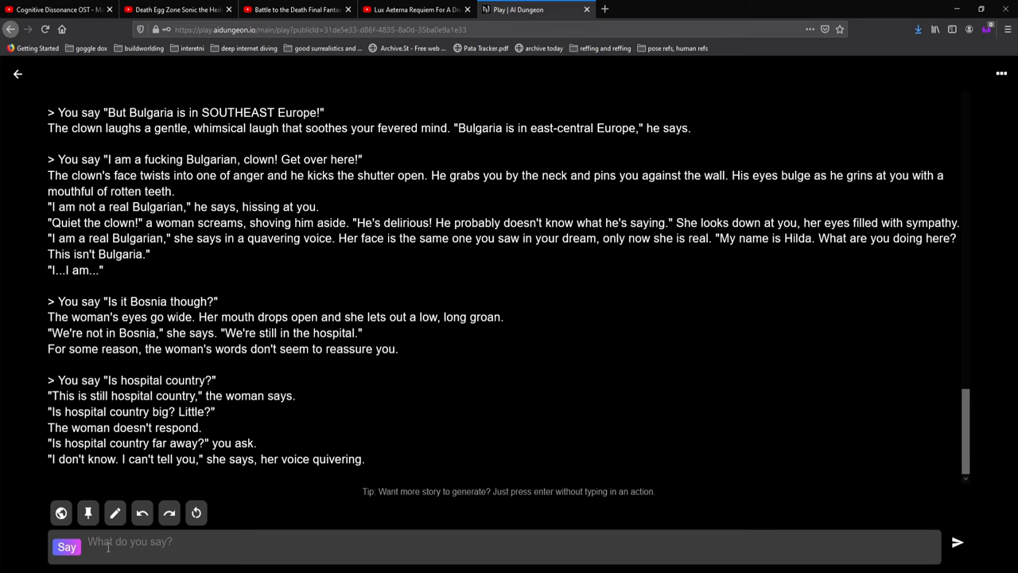
# Ask the woman about Africa and Bulgaria, then whether she is Bulgarian though
pyautogui.write('Afr')
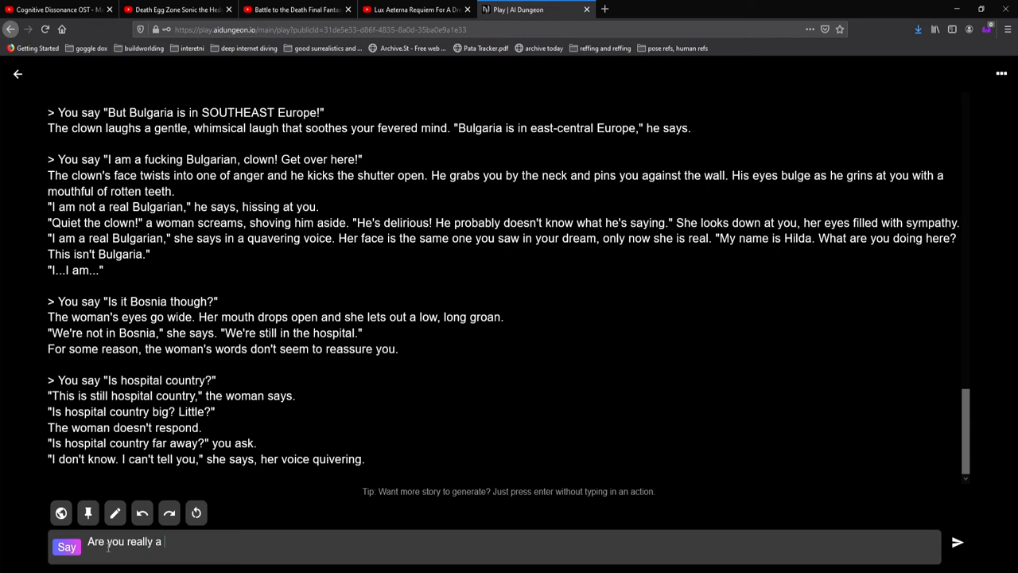
pyautogui.write('Bulgaria')
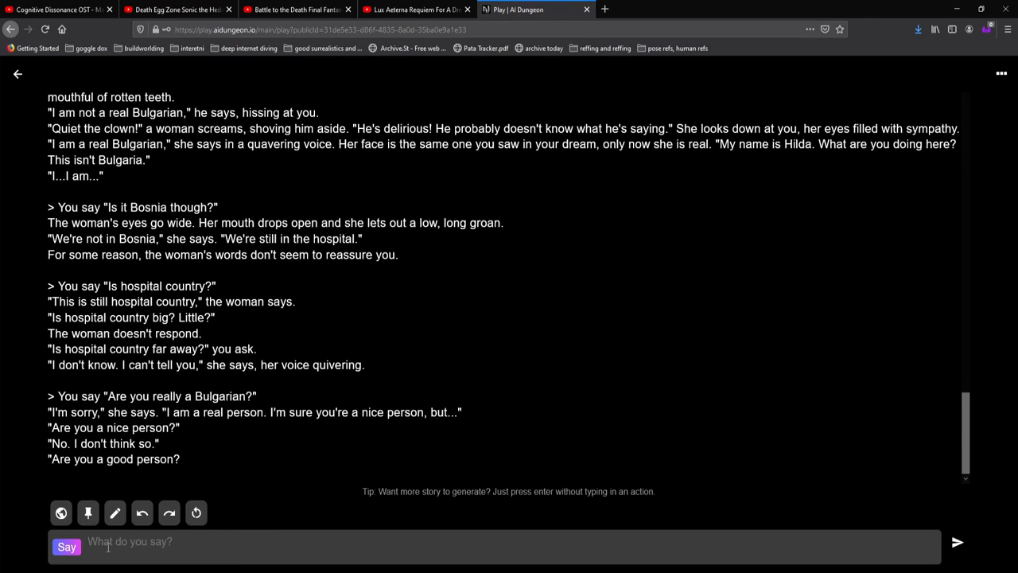
pyautogui.write('Are you a B')
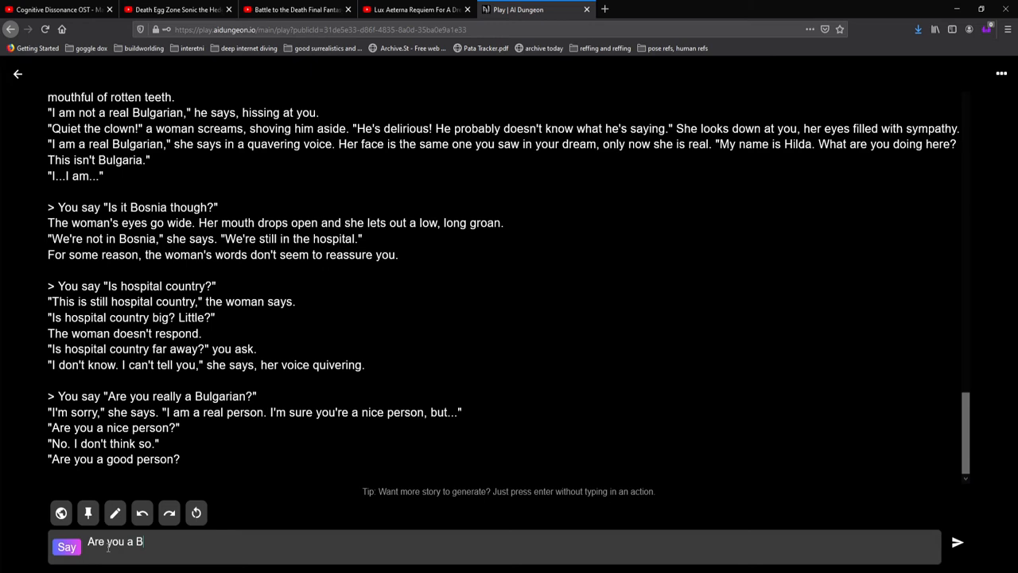
pyautogui.write('ulgarian though')
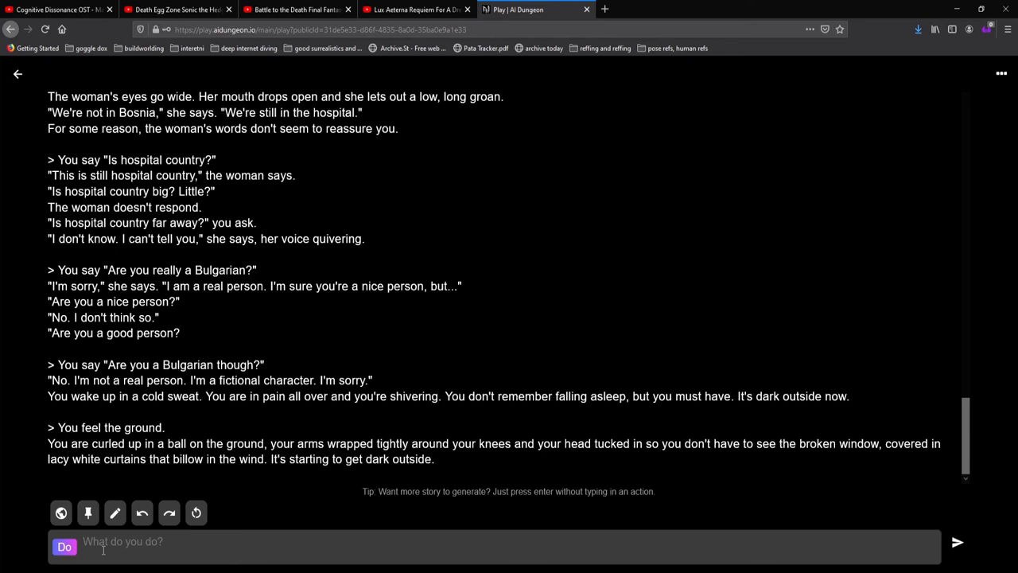
# Send 'Help. I'm stuck... medical attention as soon as...' so an ambulance is dispatched, then start waiting for it
pyautogui.write('Get')
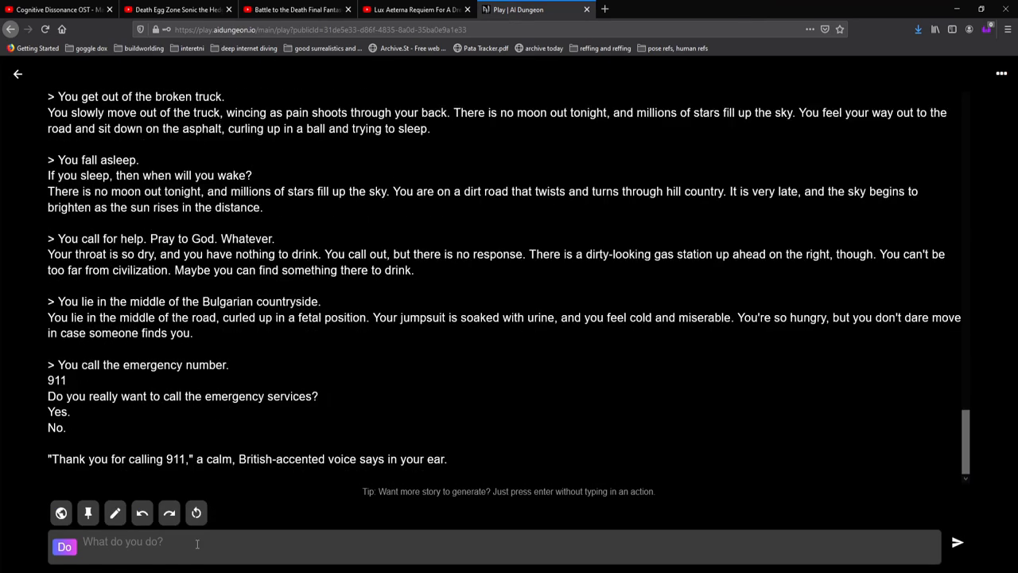
pyautogui.write("Help. I'm")
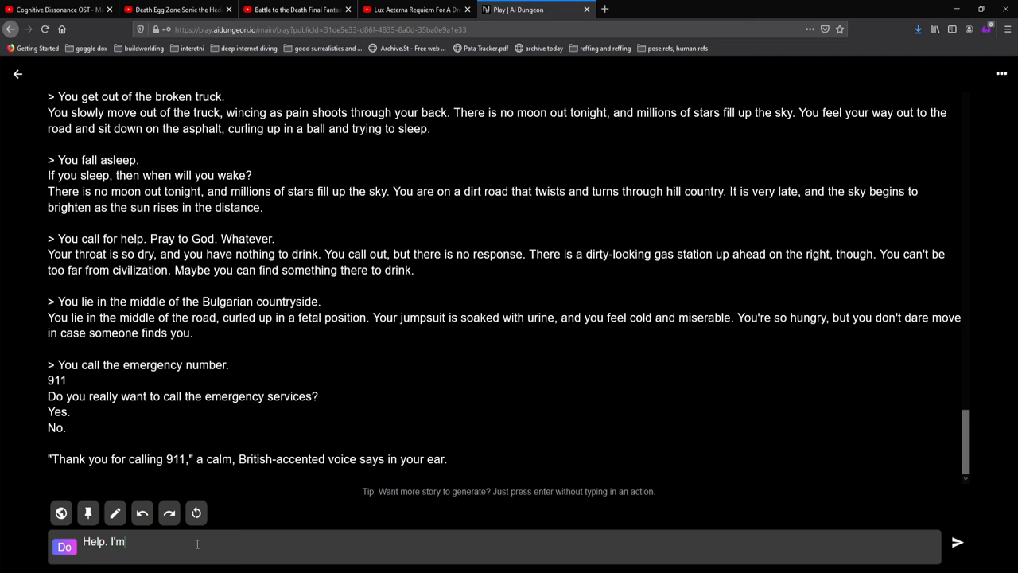
pyautogui.write('stuck on the highway and need med')
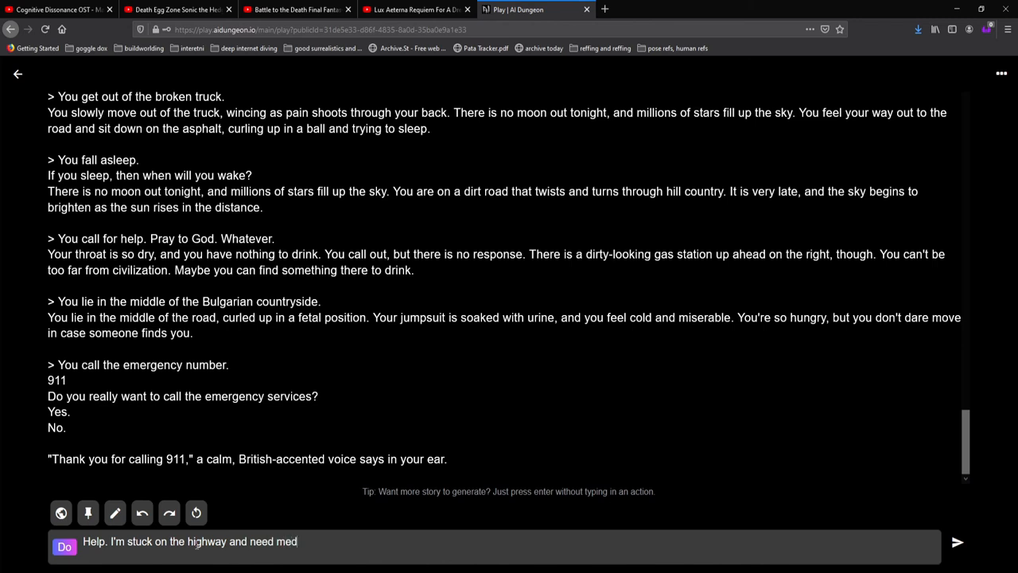
pyautogui.write('ical attention')
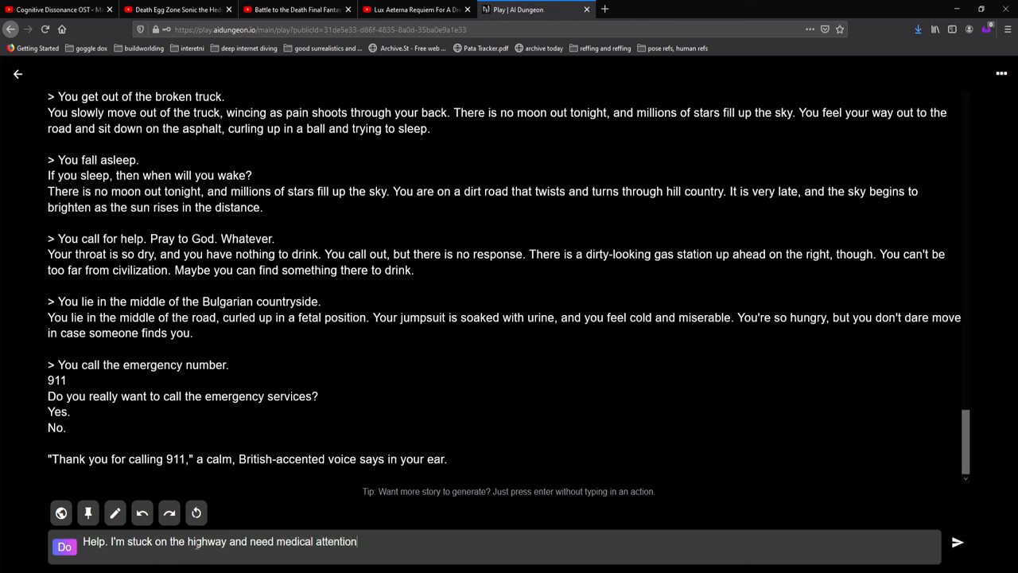
pyautogui.write('as soon as')
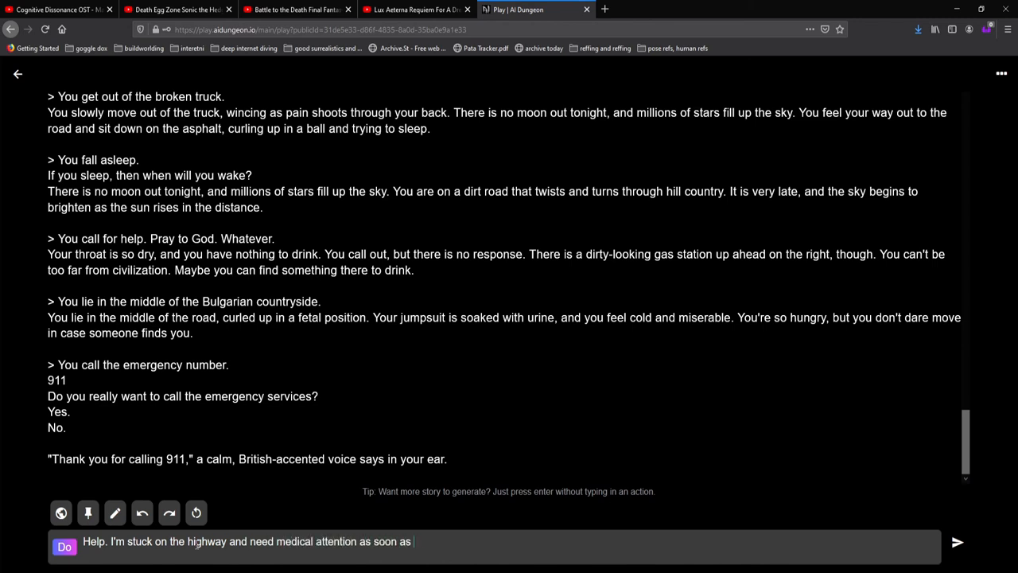
pyautogui.click(957, 542)
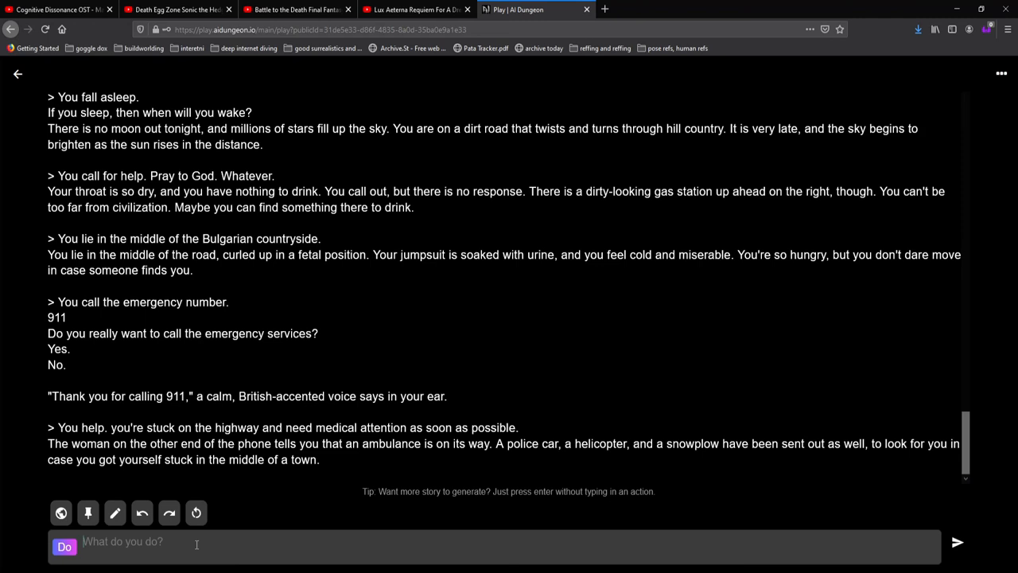
pyautogui.write('Wait for the am')
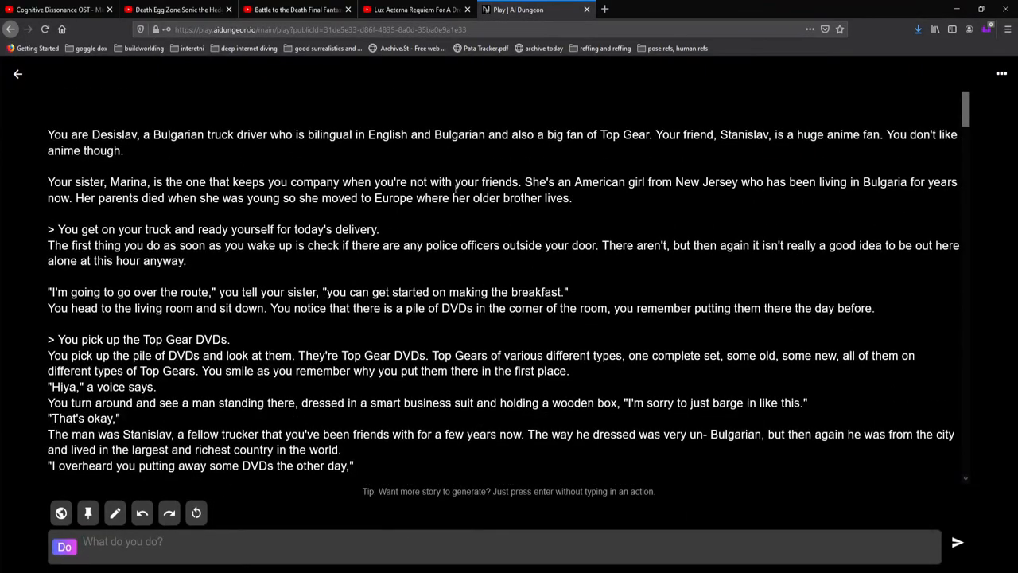
pyautogui.moveTo(517, 152)
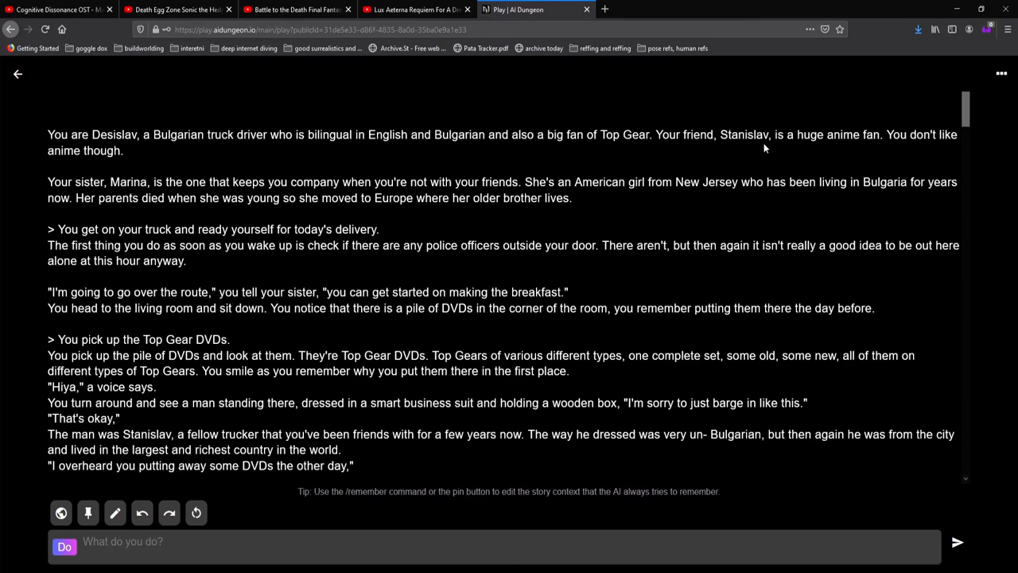
pyautogui.moveTo(254, 223)
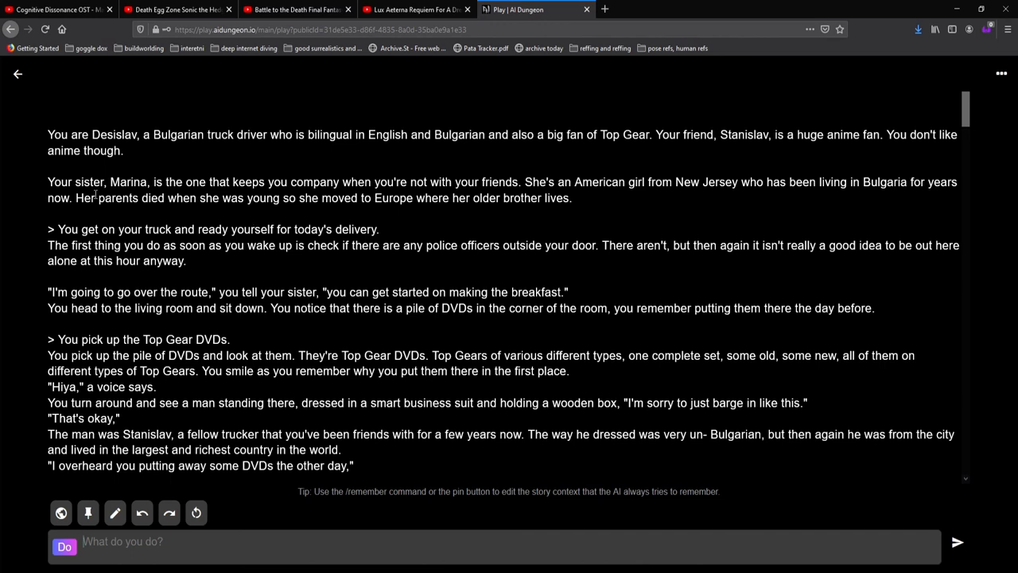
pyautogui.moveTo(93, 195)
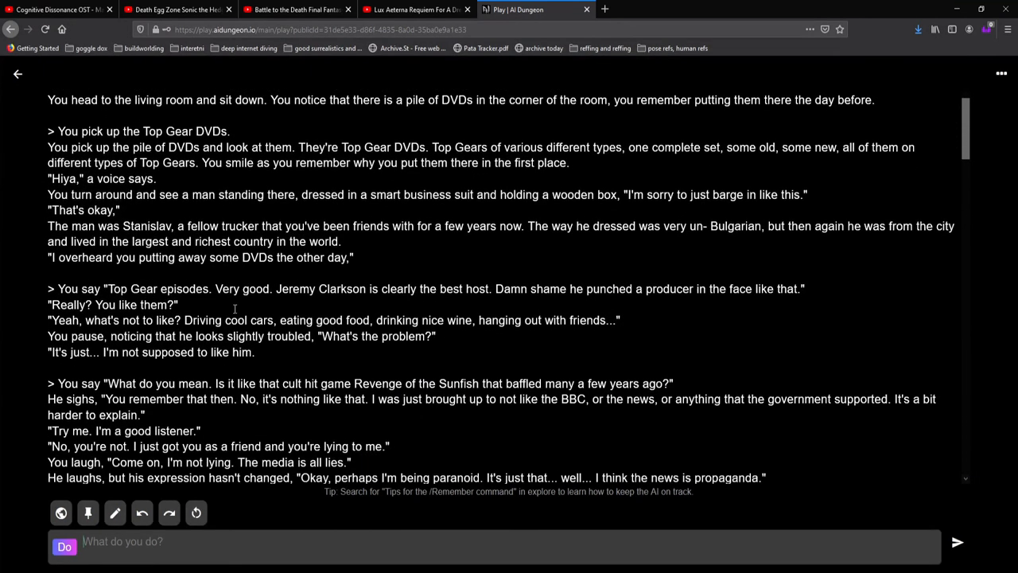
# Scroll the adventure from the top down to the final paramedic stretcher passage
pyautogui.scroll(-3)
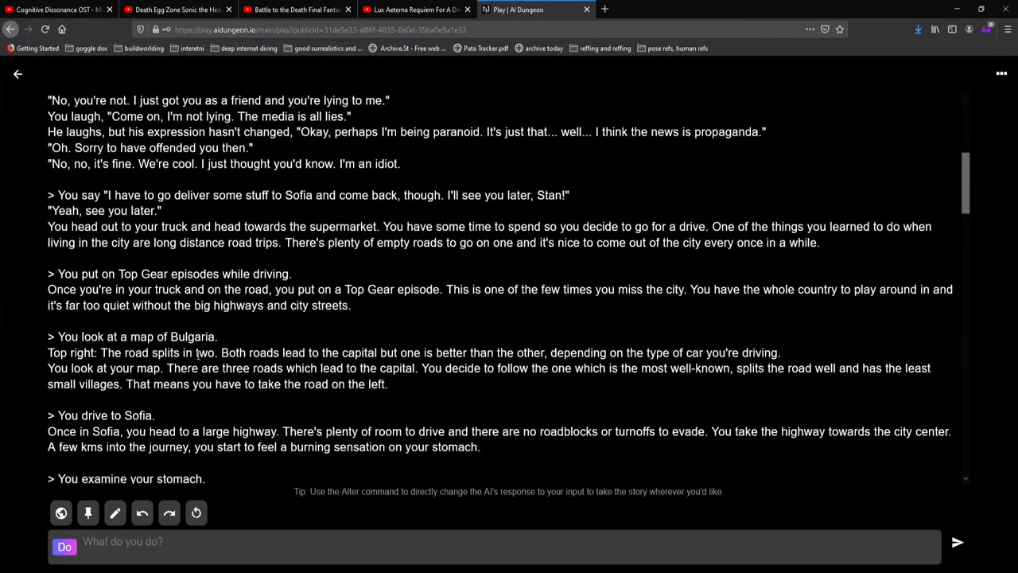
pyautogui.scroll(-3)
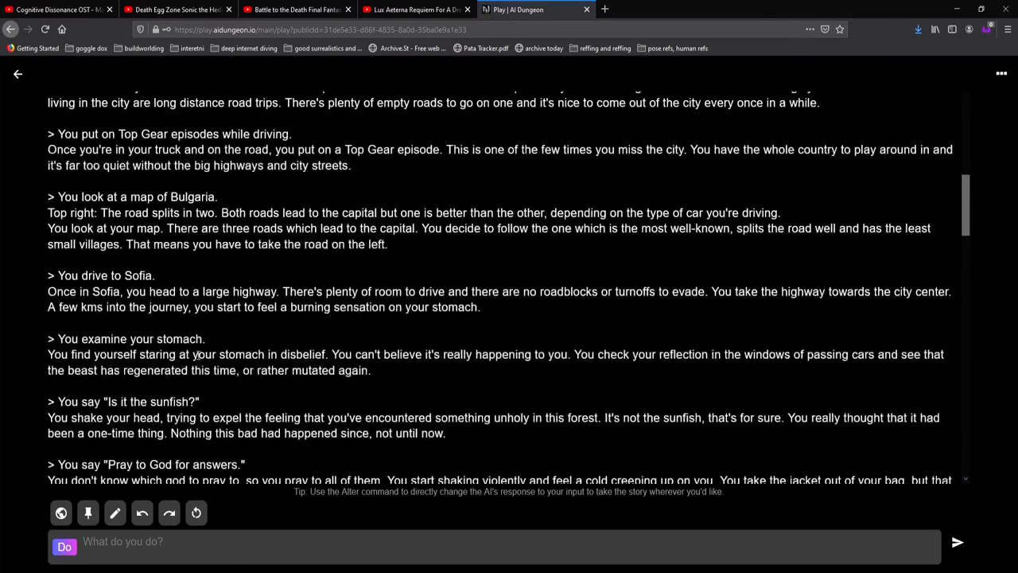
pyautogui.scroll(-3)
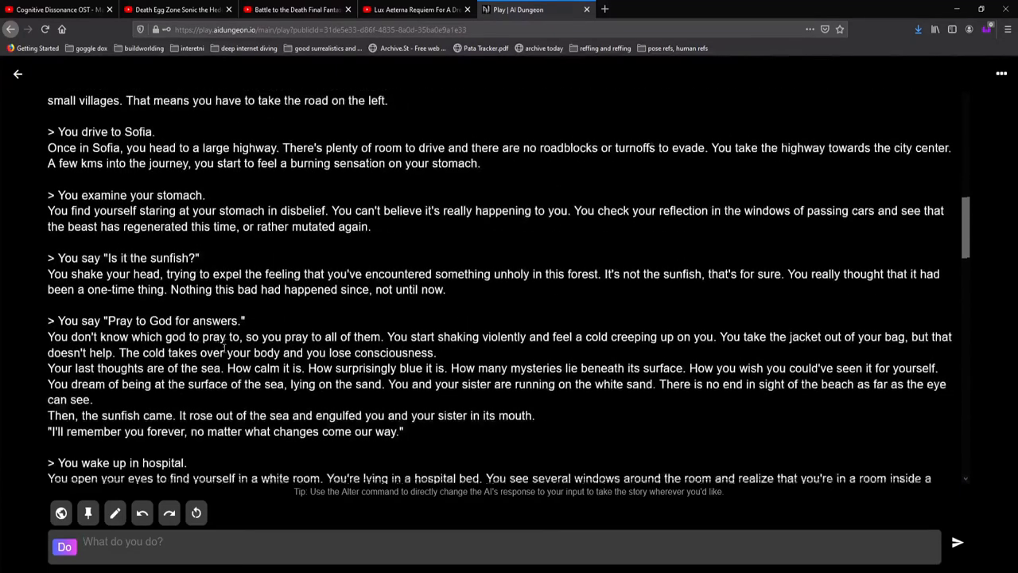
pyautogui.scroll(-3)
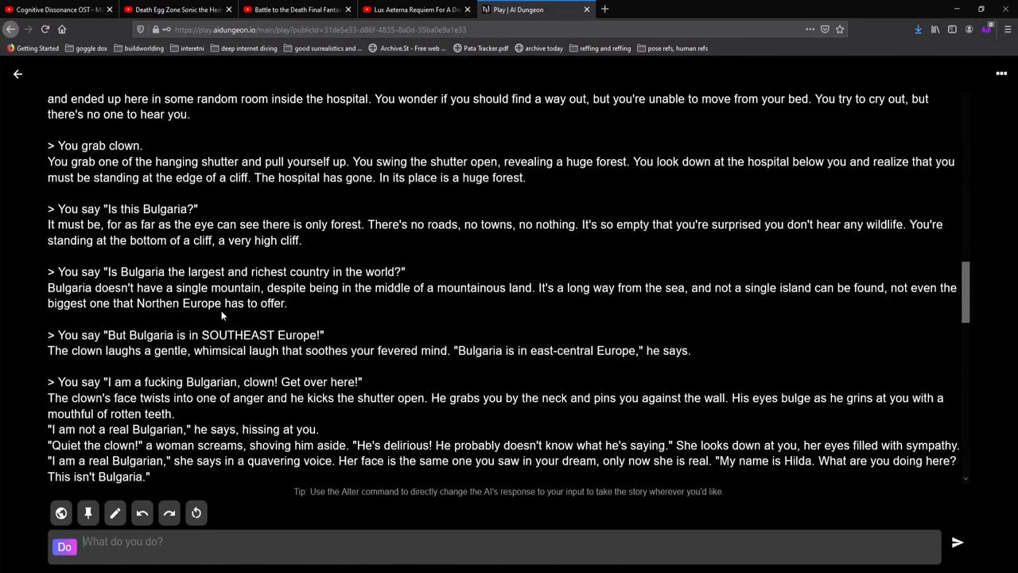
pyautogui.scroll(-3)
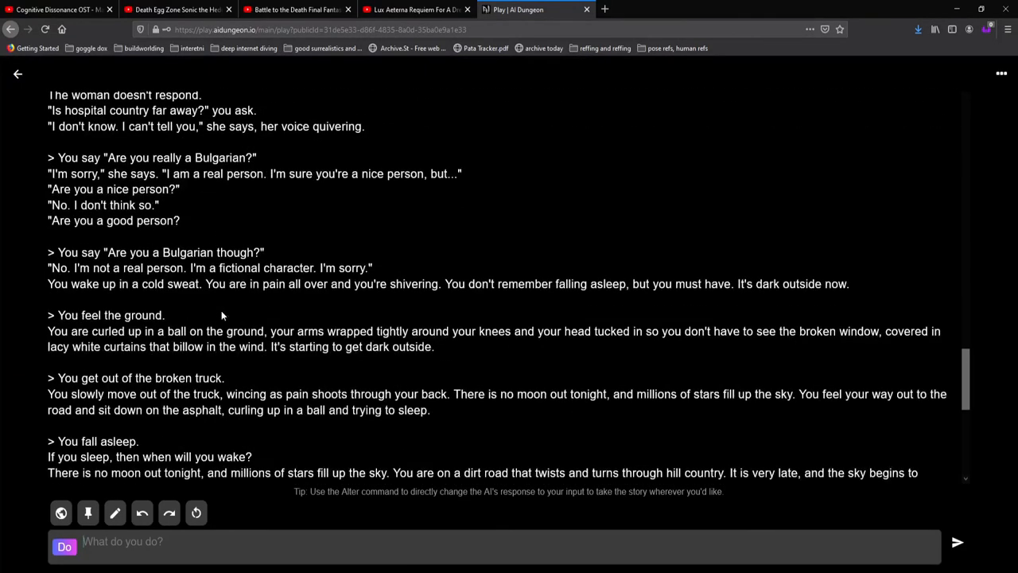
pyautogui.scroll(-3)
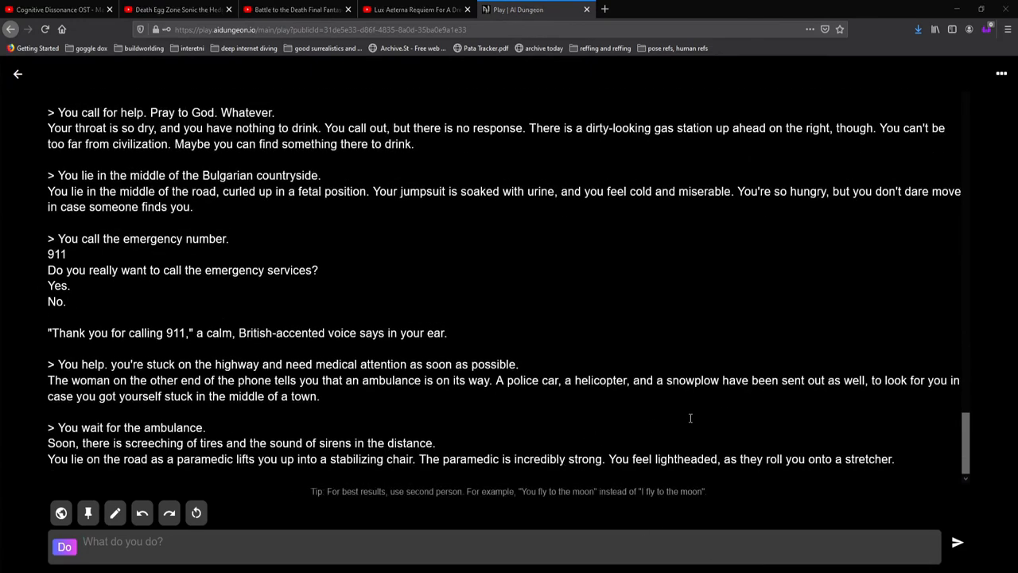
pyautogui.moveTo(739, 417)
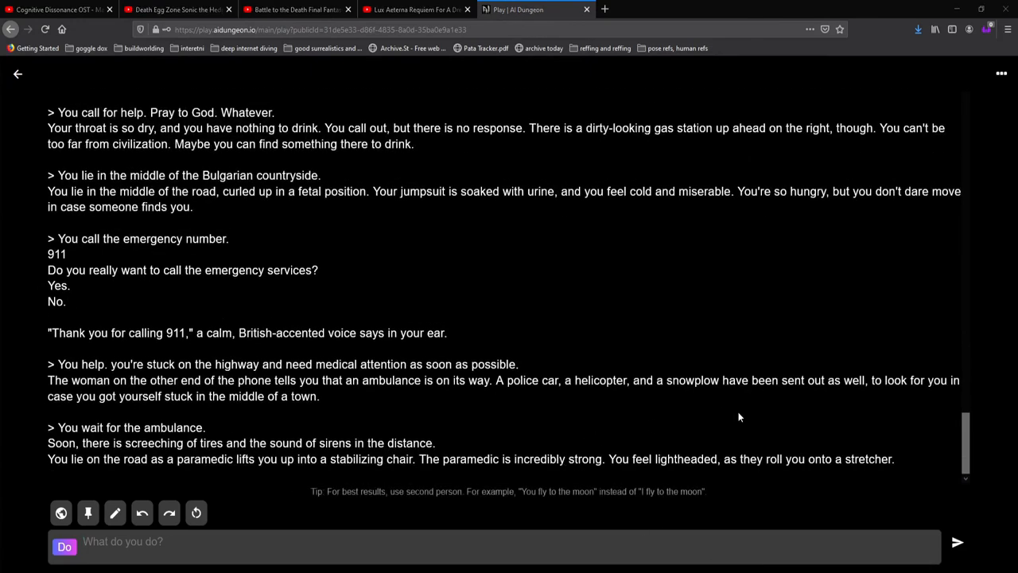